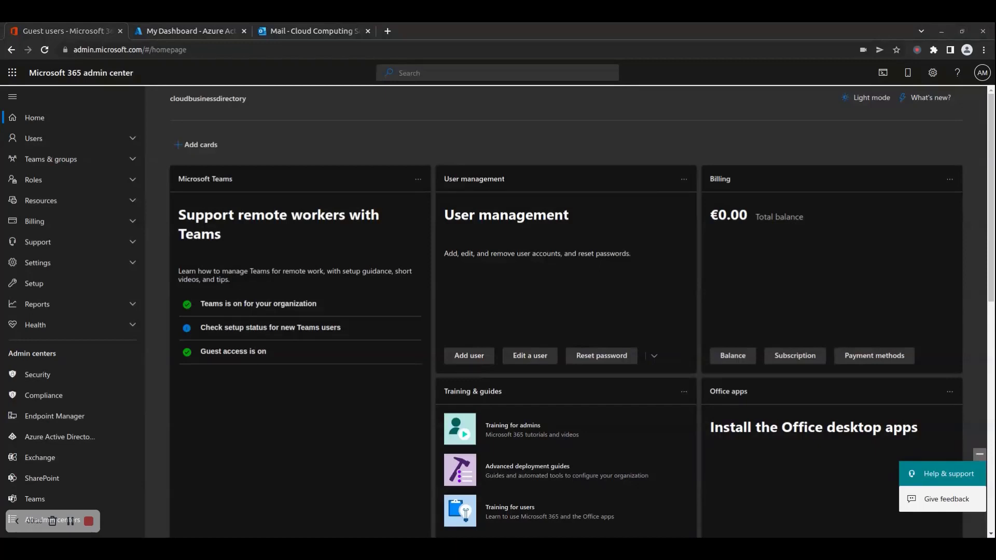
pyautogui.moveTo(140, 77)
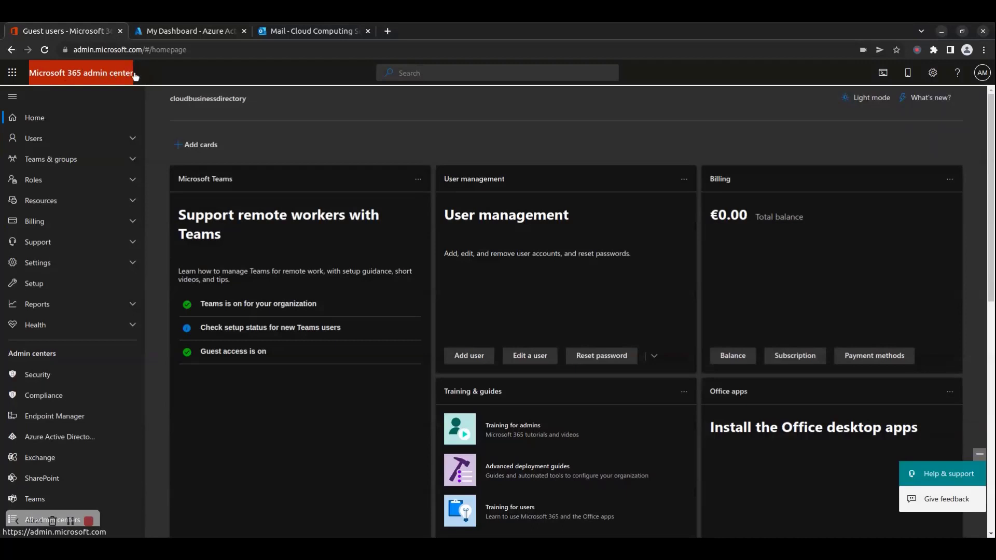
pyautogui.moveTo(149, 75)
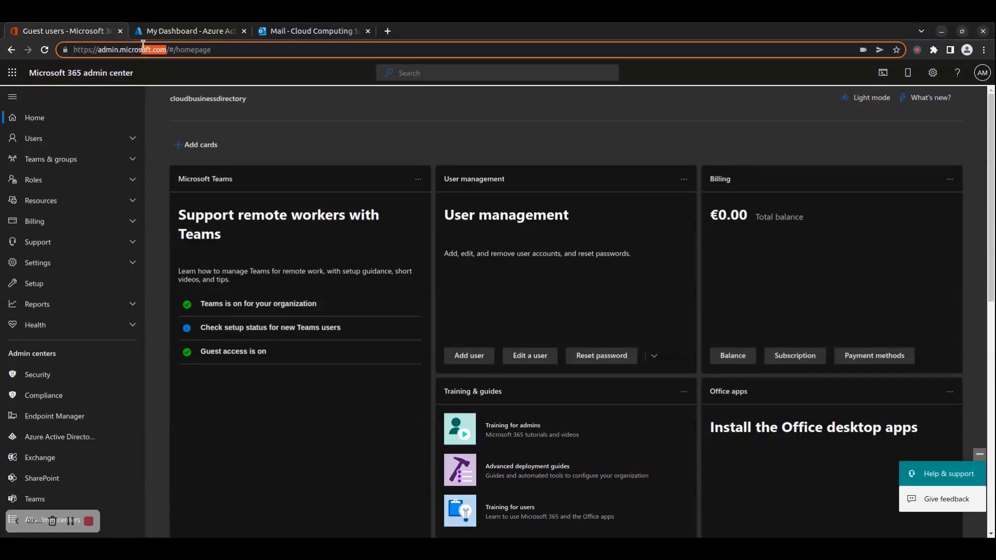
# - Expand Users and open the Guest users page, which lists no guests yet
pyautogui.click(140, 50)
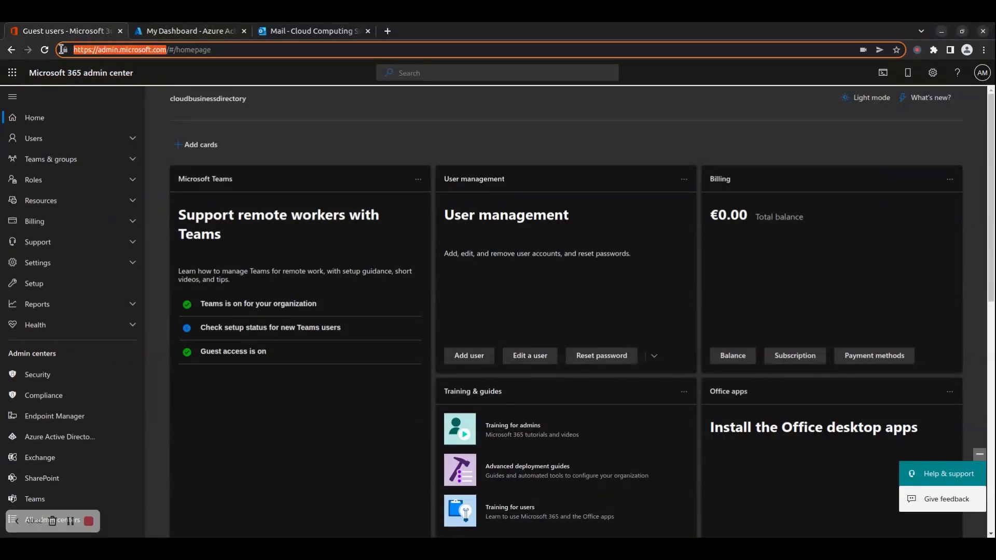
pyautogui.moveTo(134, 114)
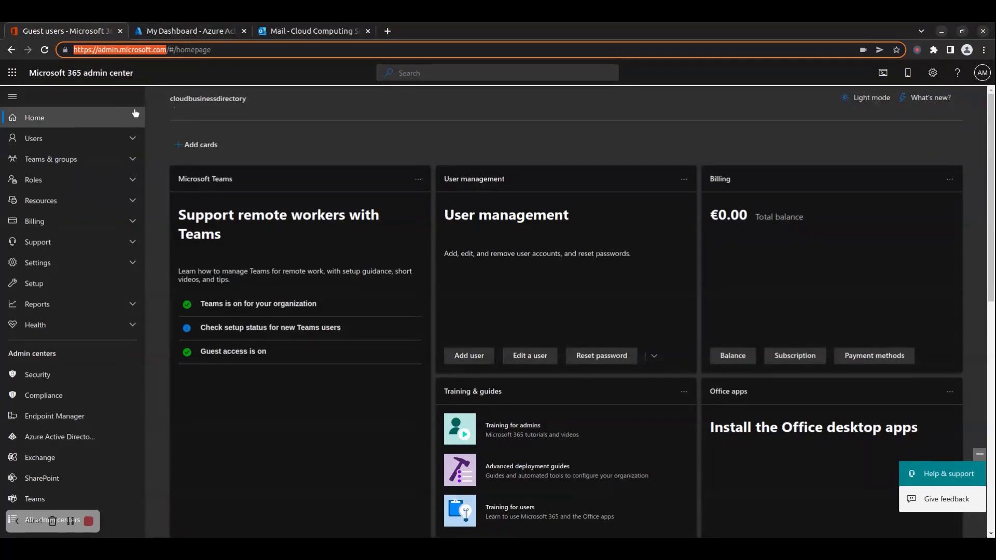
pyautogui.moveTo(57, 140)
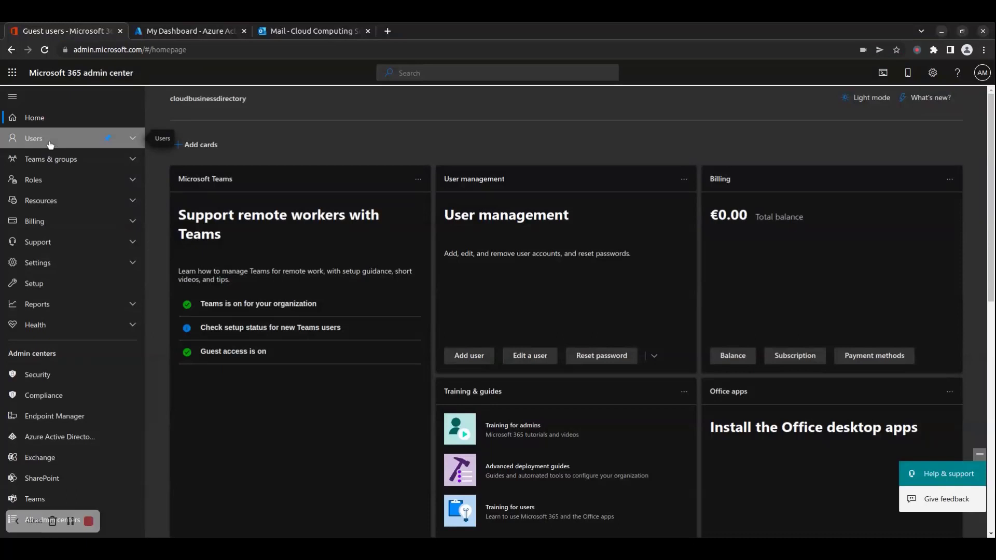
pyautogui.click(43, 190)
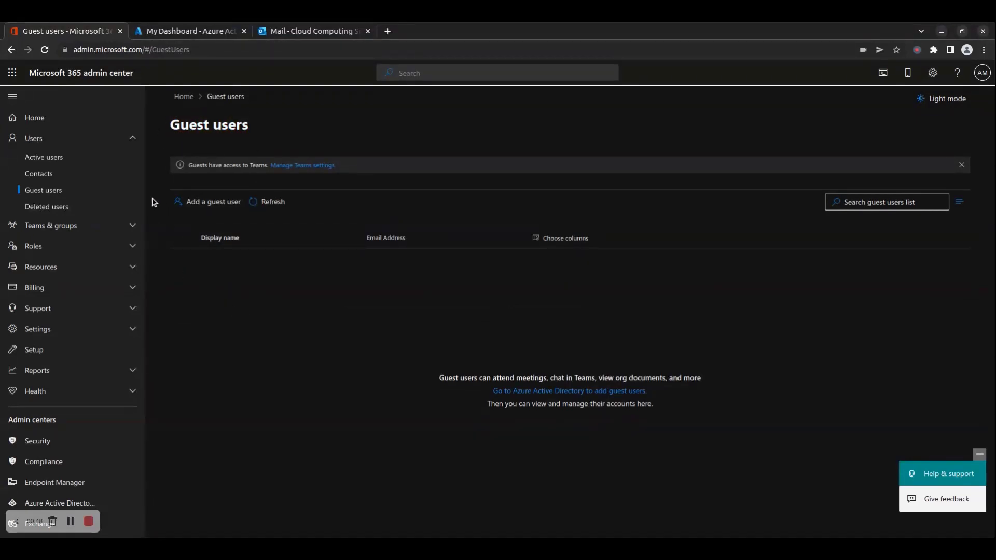
pyautogui.click(887, 201)
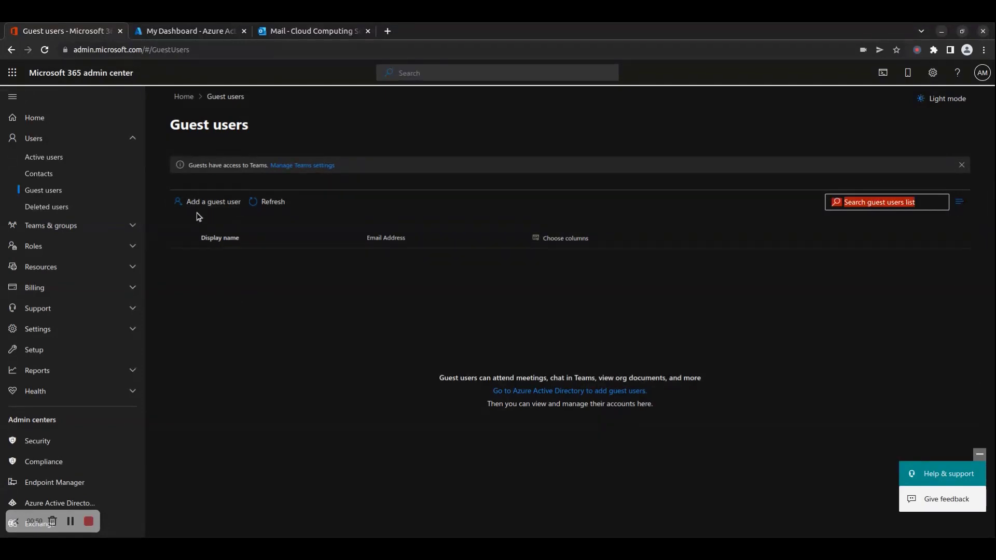
pyautogui.doubleClick(546, 390)
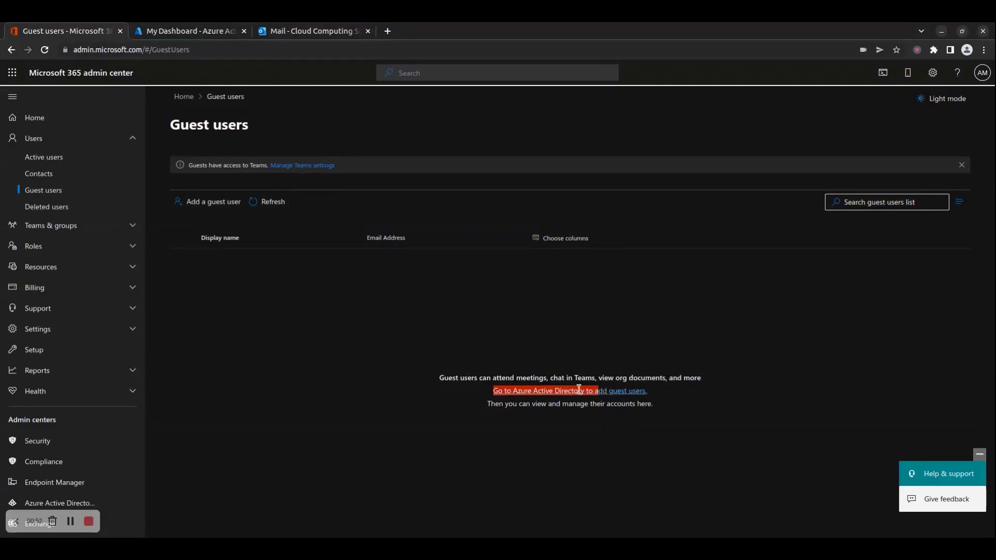
pyautogui.moveTo(660, 397)
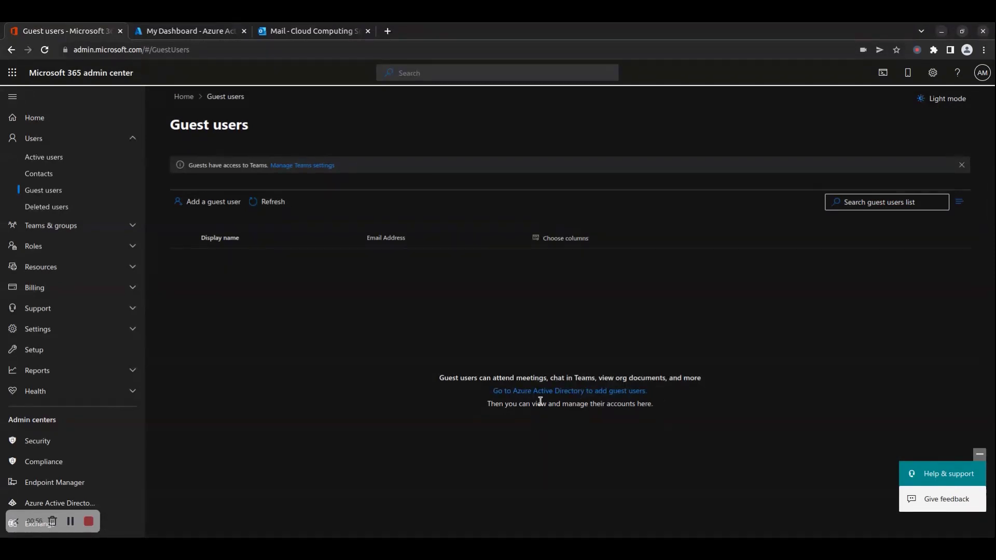
# - Go from the admin center to Azure Active Directory's New user form
pyautogui.click(568, 390)
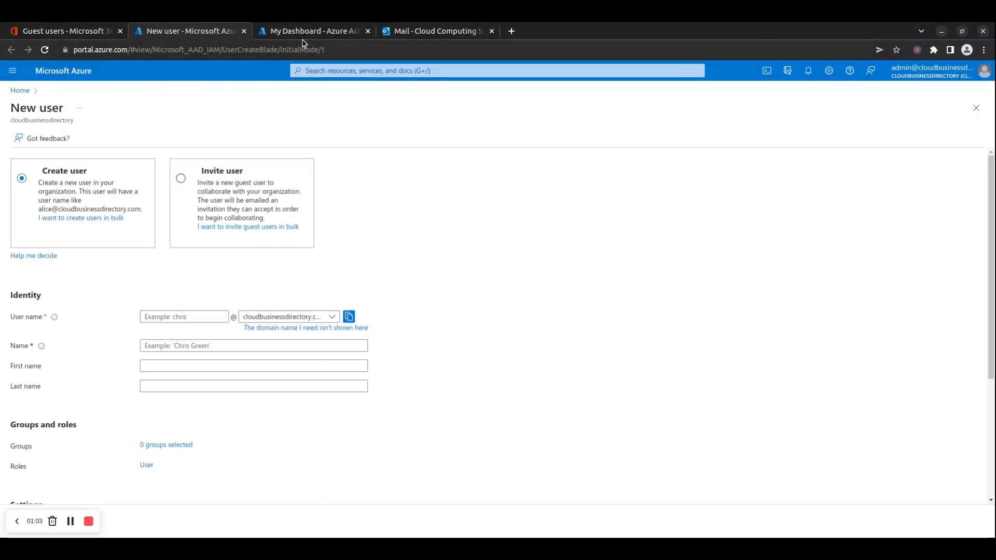
pyautogui.click(311, 31)
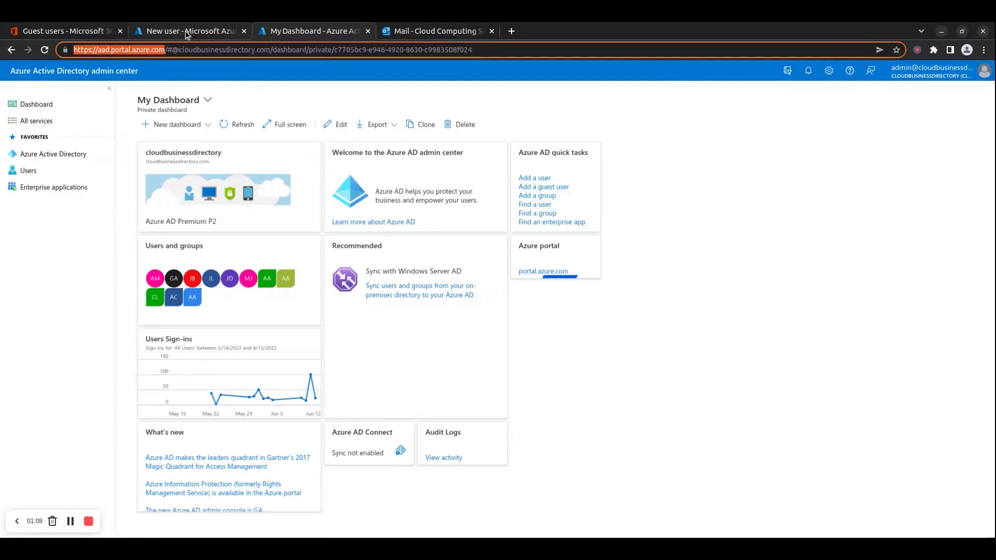
pyautogui.click(189, 30)
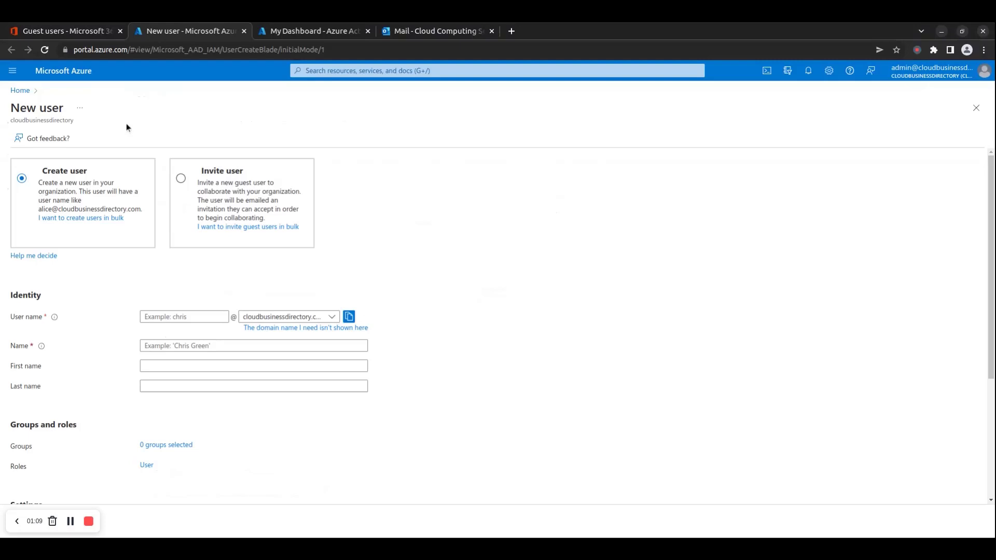
pyautogui.moveTo(181, 181)
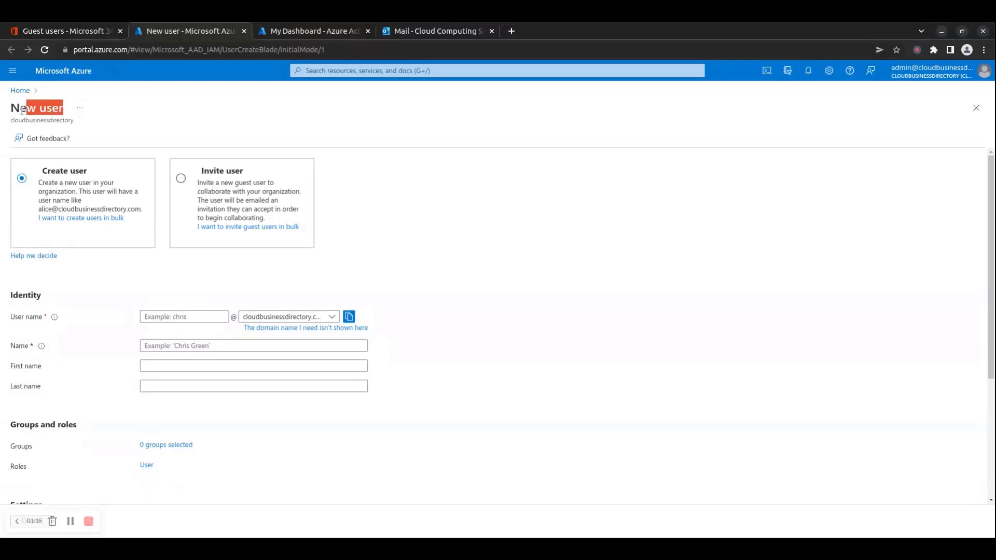
pyautogui.moveTo(125, 75)
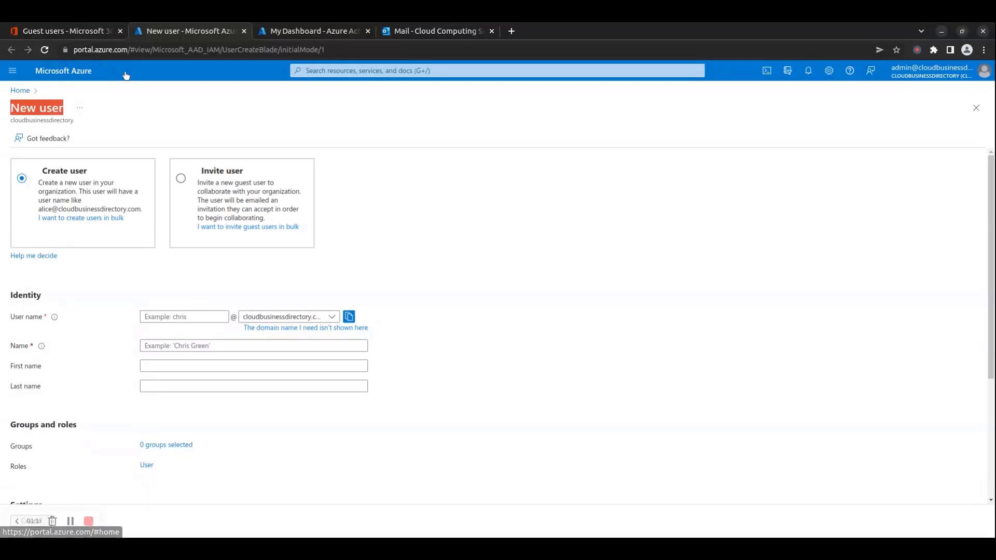
pyautogui.moveTo(188, 178)
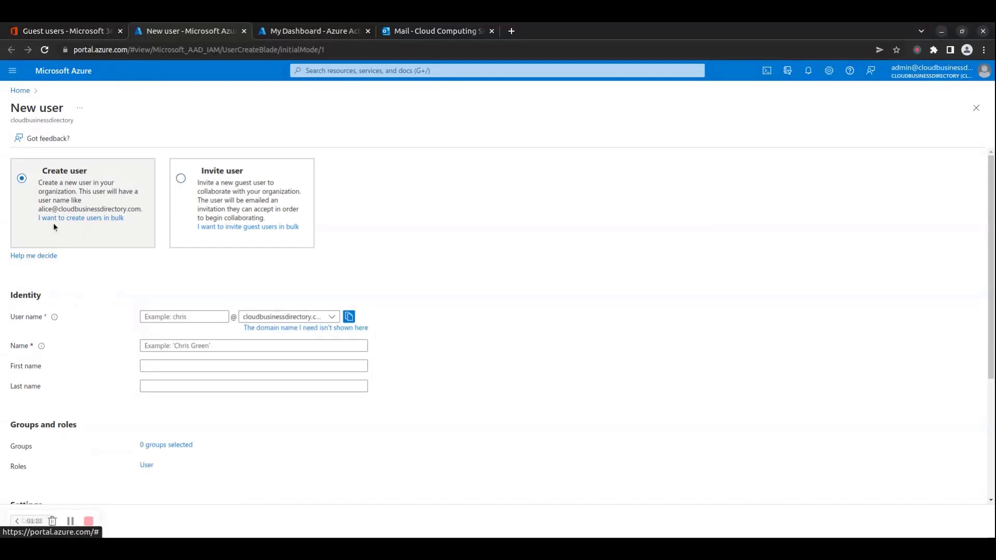
# - Choose the Invite user option so the form invites an external guest
pyautogui.doubleClick(25, 295)
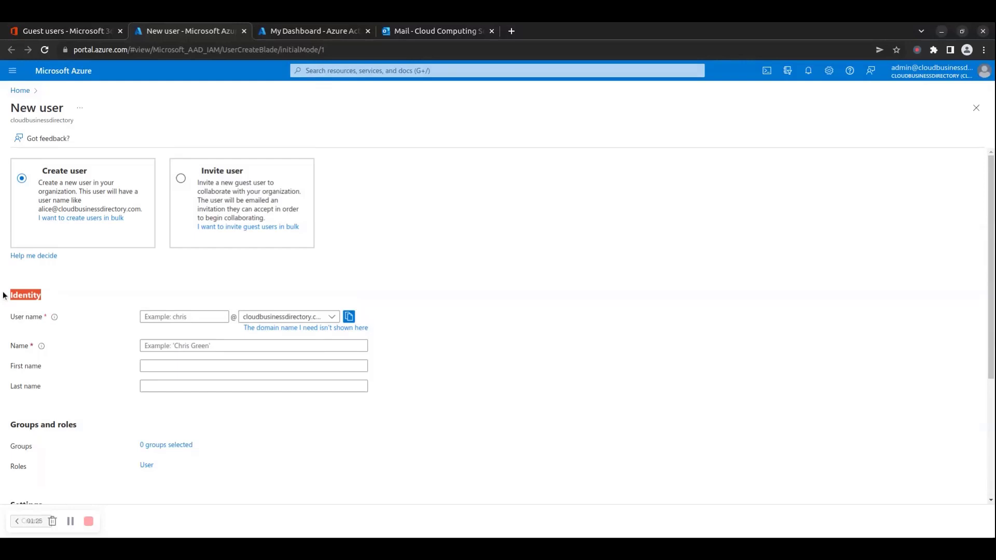
pyautogui.click(185, 317)
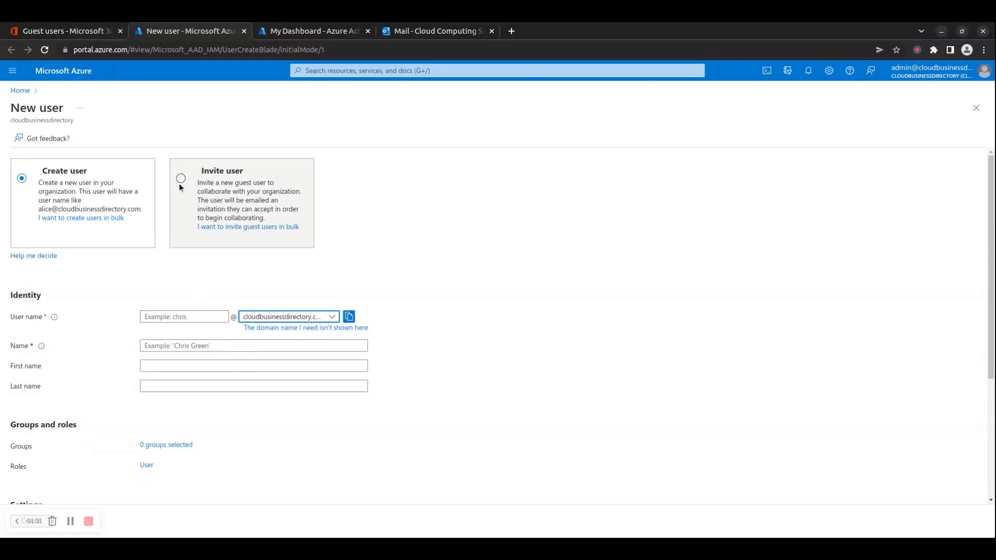
pyautogui.click(181, 178)
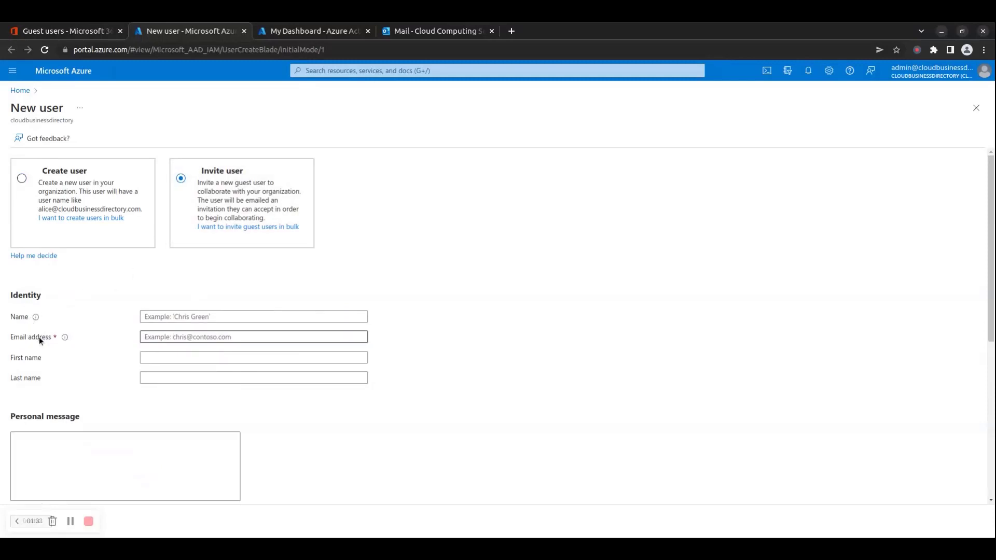
pyautogui.click(253, 316)
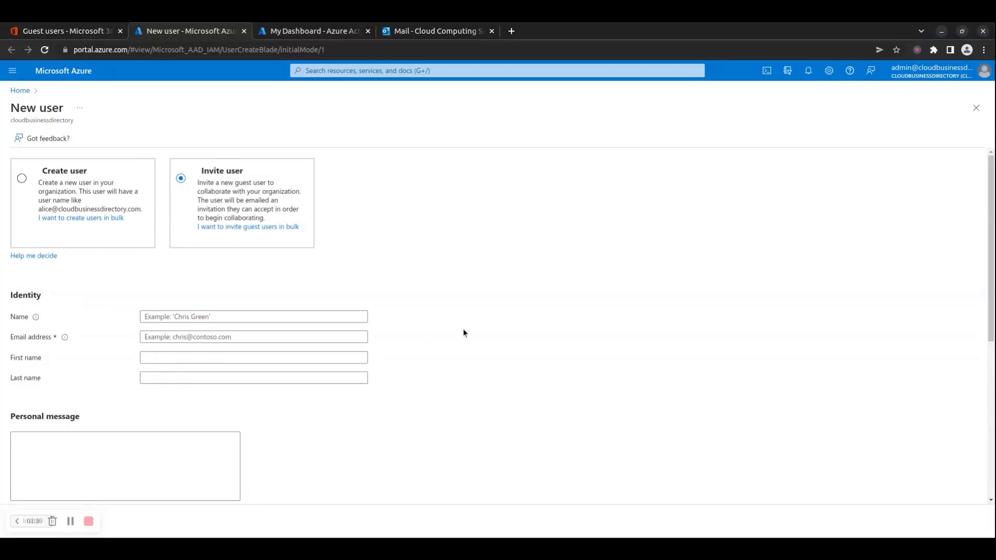
pyautogui.scroll(-3)
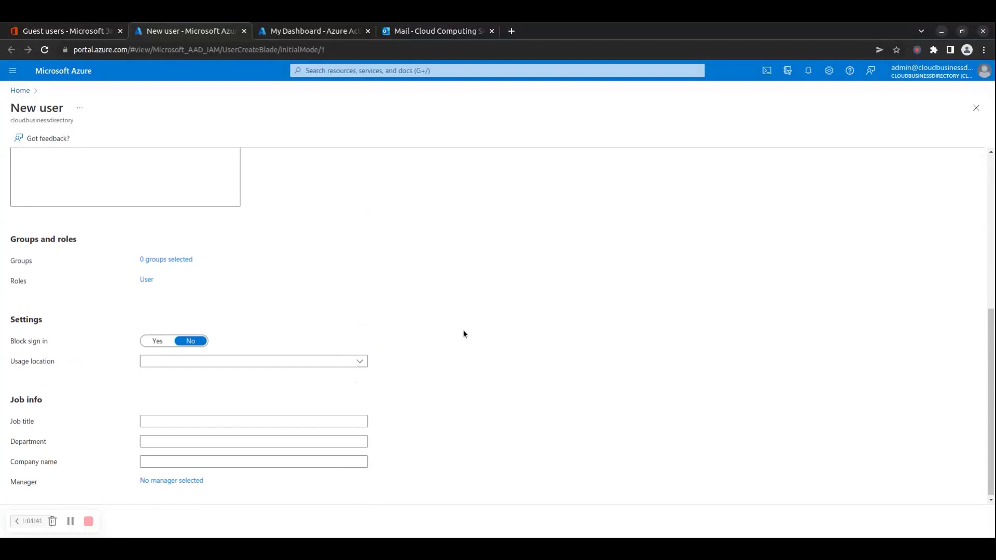
pyautogui.scroll(3)
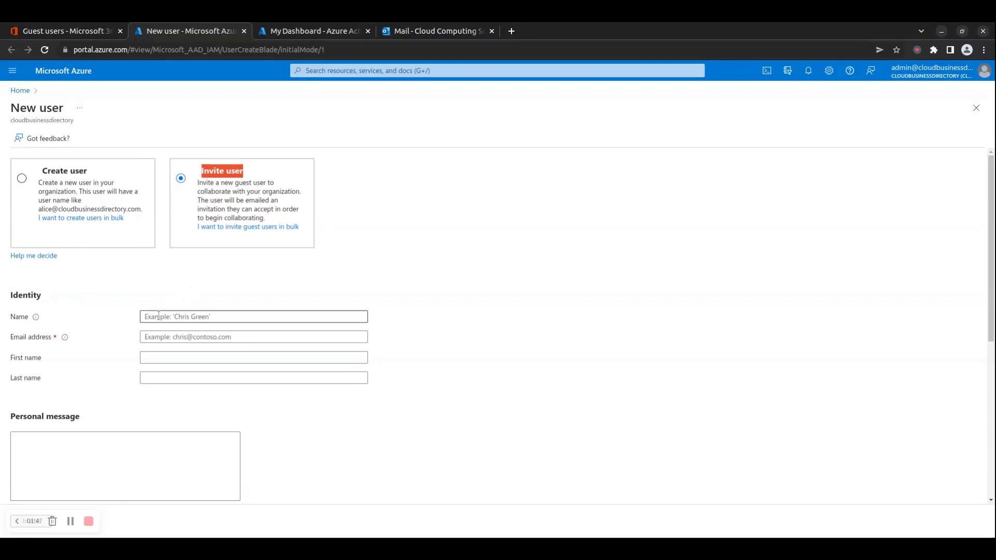
# - Enter the guest's Outlook email address in the invitation form
pyautogui.click(253, 317)
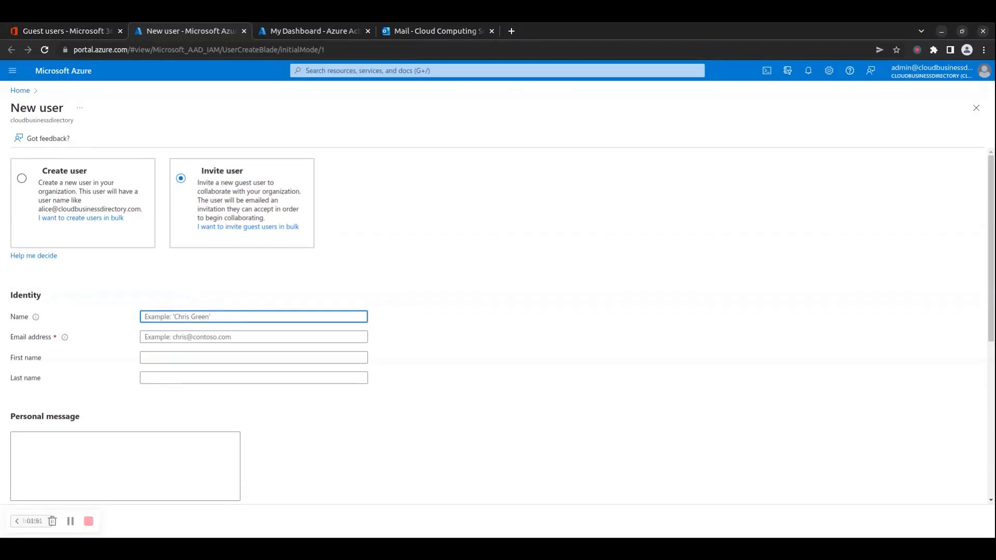
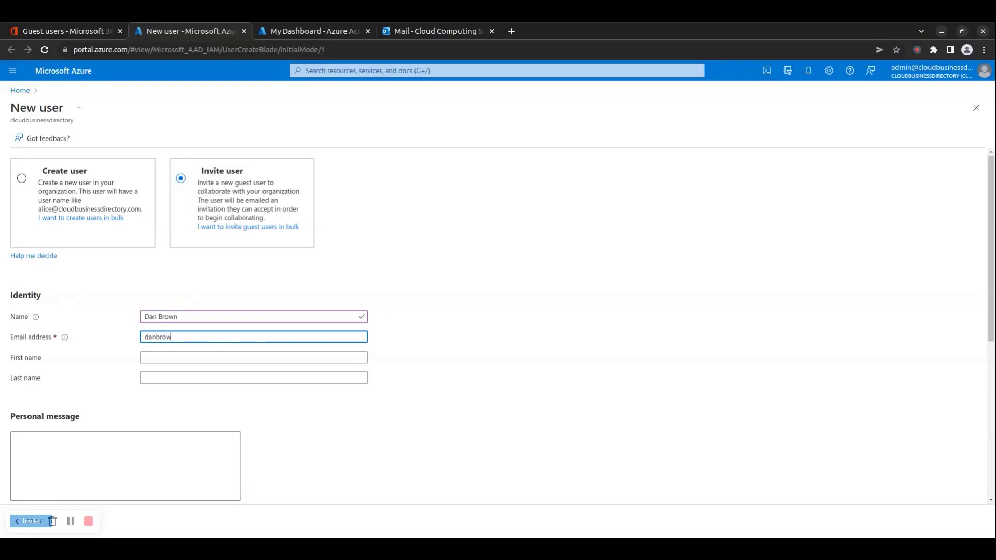
pyautogui.write('@')
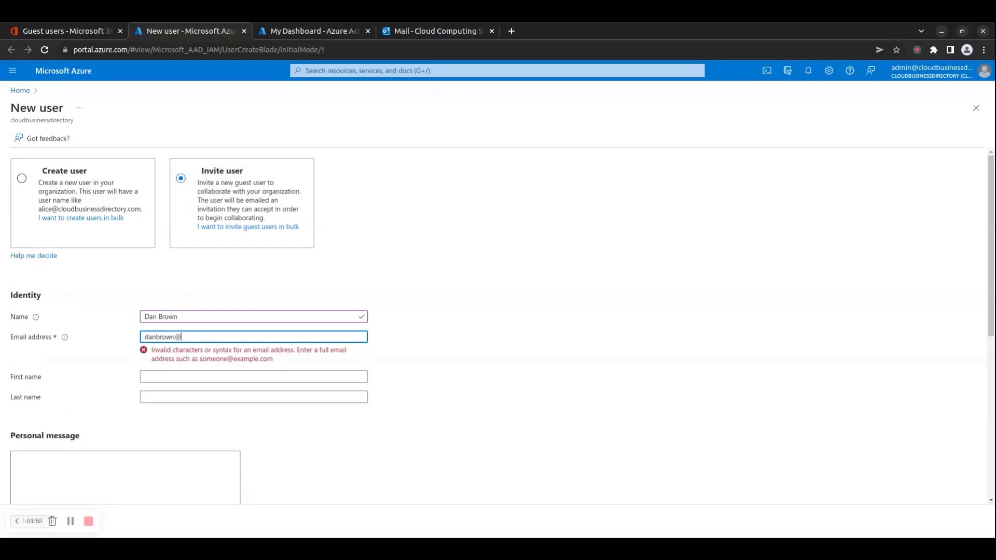
pyautogui.write('con')
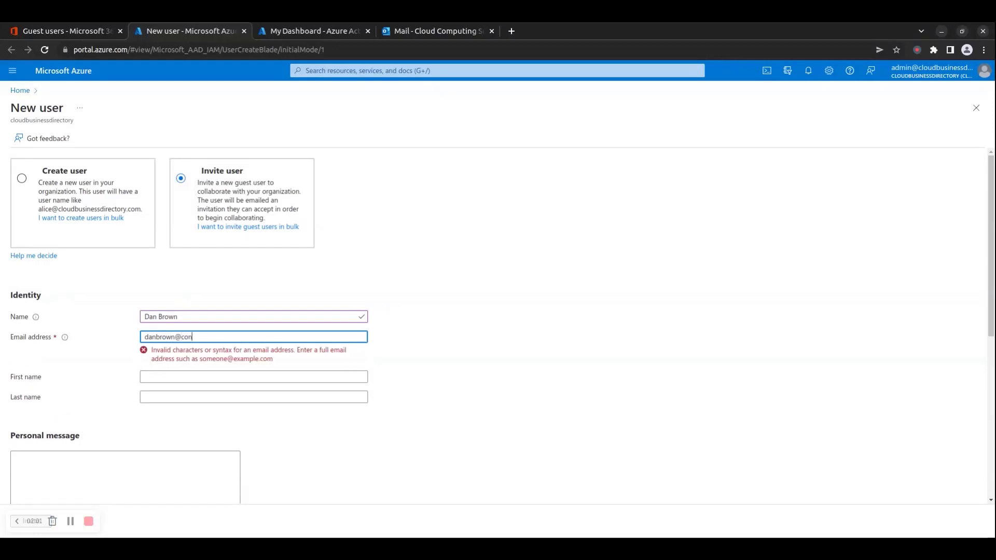
pyautogui.press('Backspace')
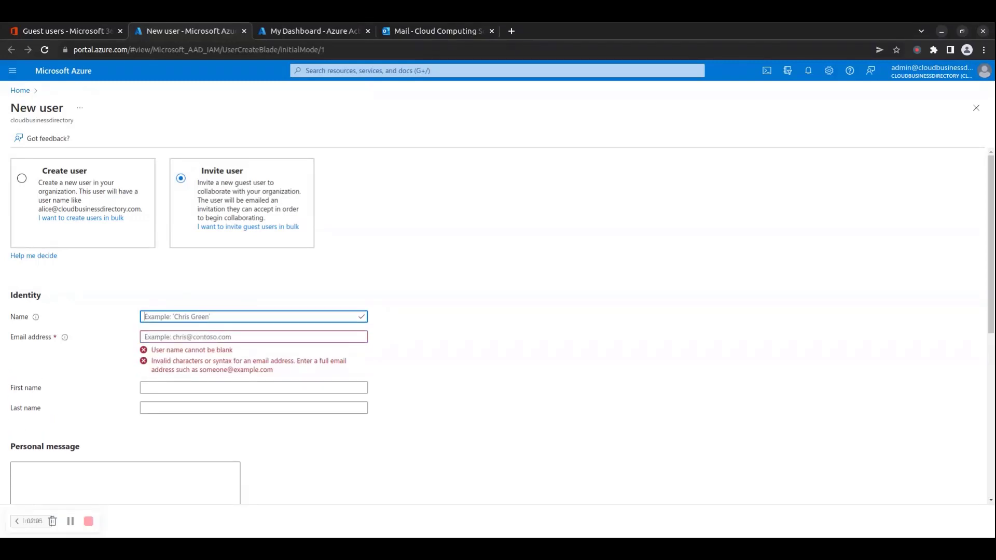
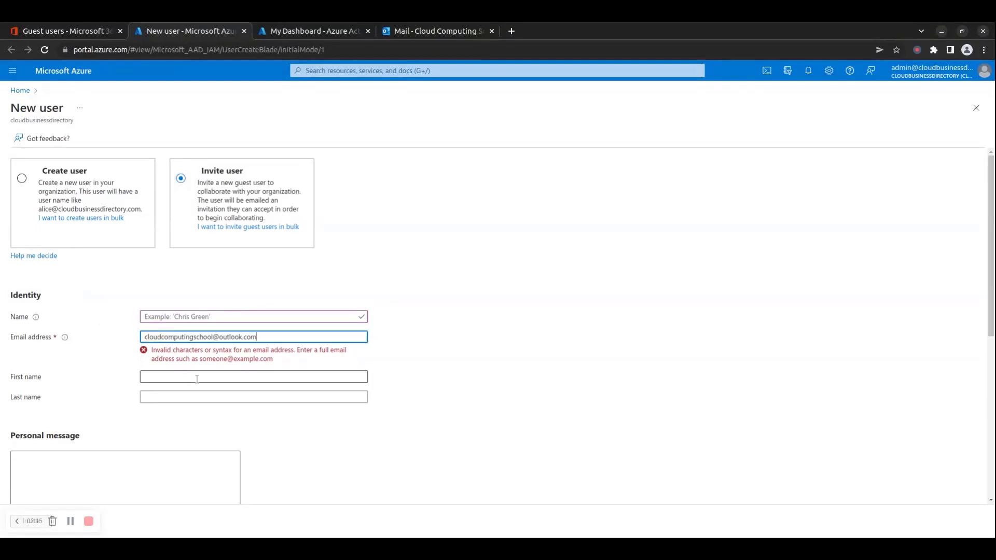
# - Add the personal message 'Welcome to our organization!'
pyautogui.click(126, 466)
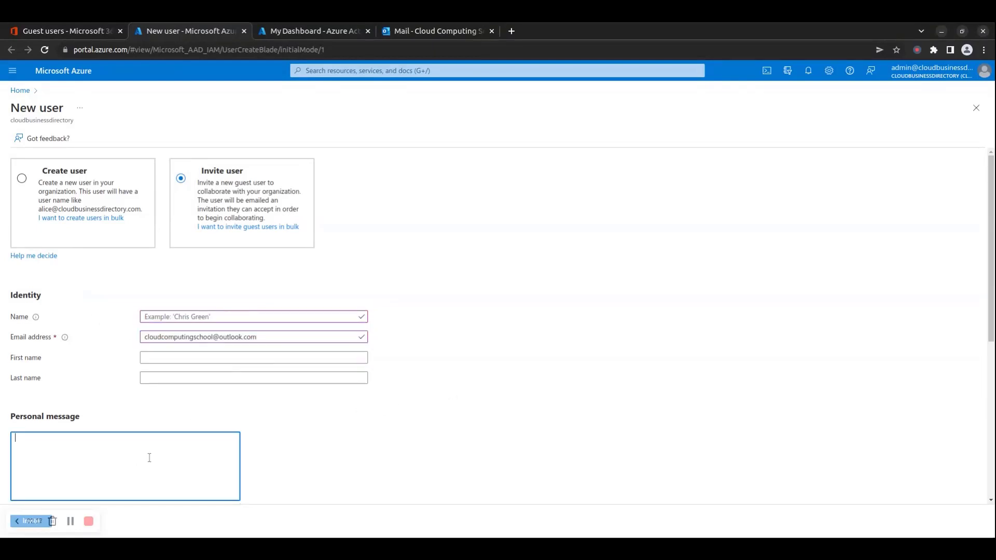
pyautogui.write('Welcome to our organizat')
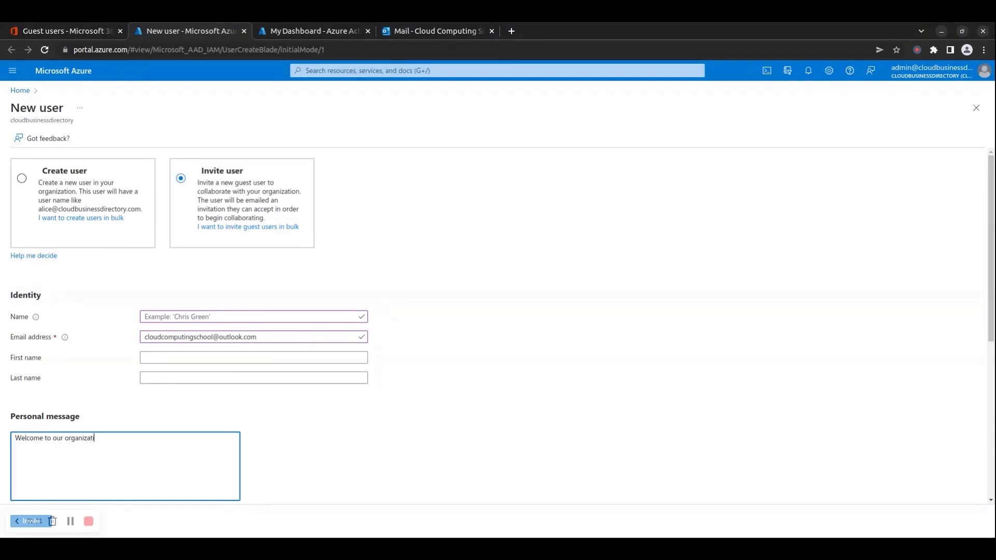
pyautogui.write('ion!')
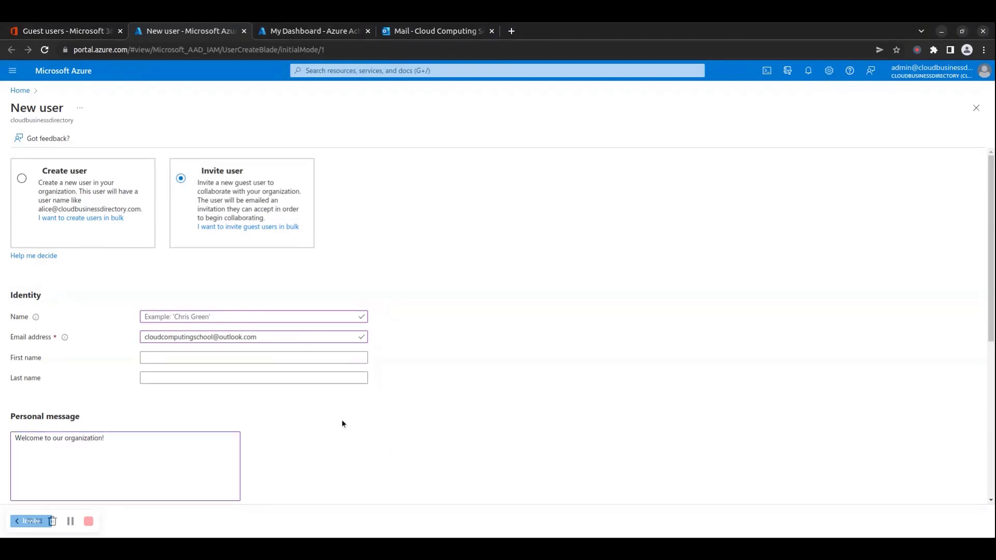
pyautogui.scroll(-3)
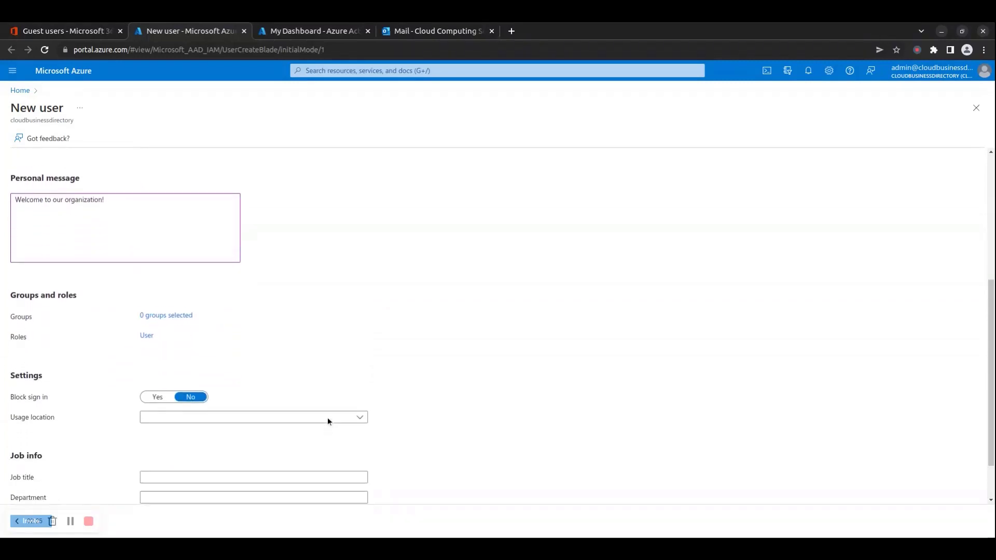
# - Add the guest to one group and assign the Attribute assignment reader role
pyautogui.click(166, 315)
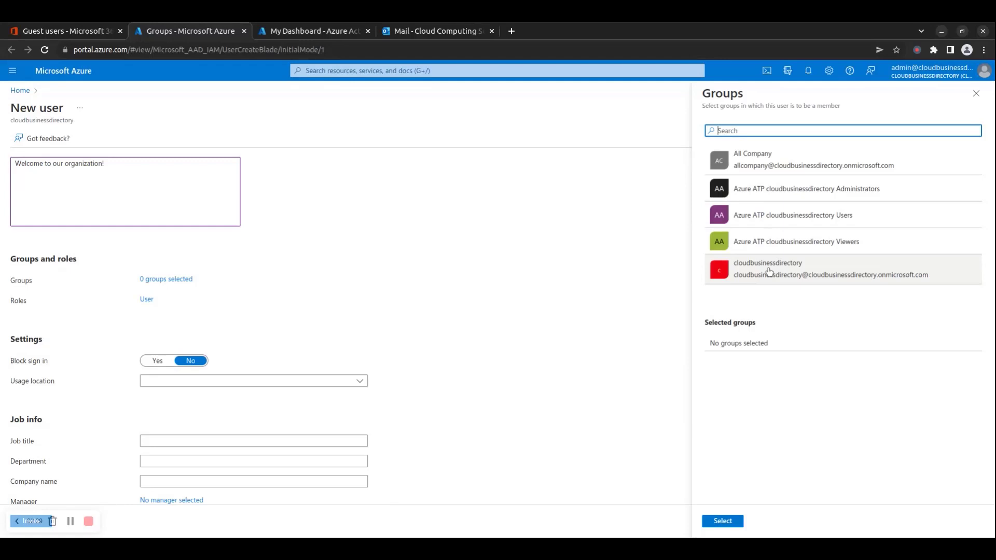
pyautogui.click(977, 92)
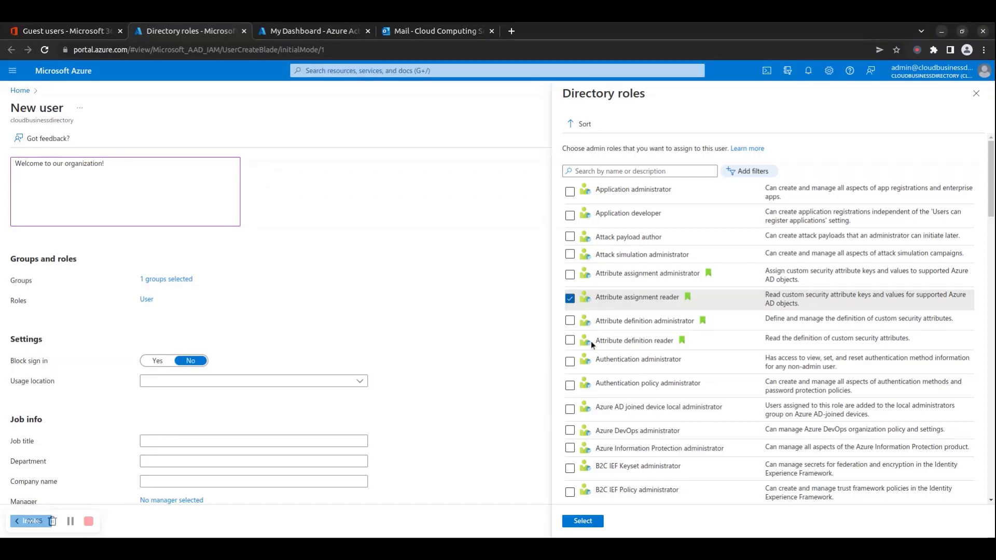
pyautogui.scroll(-3)
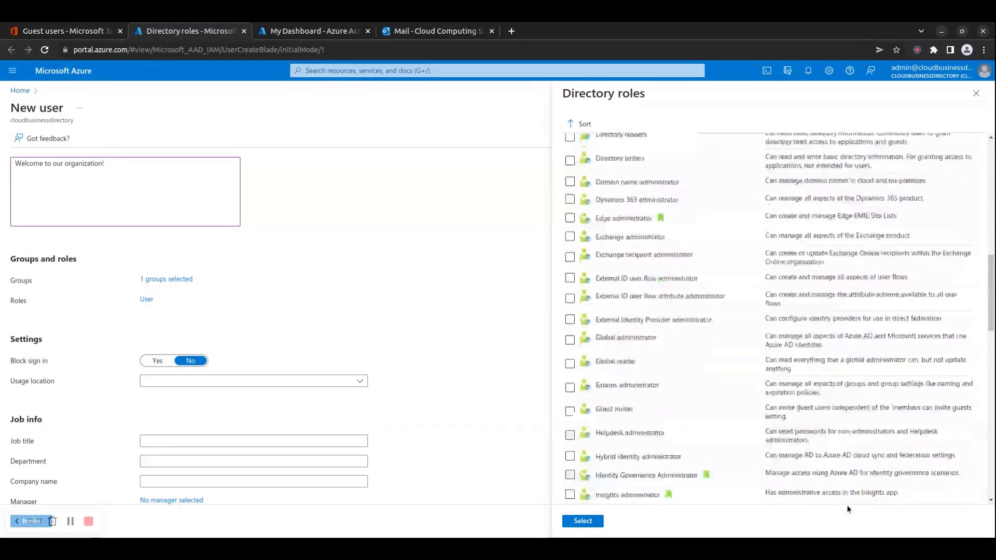
pyautogui.scroll(-3)
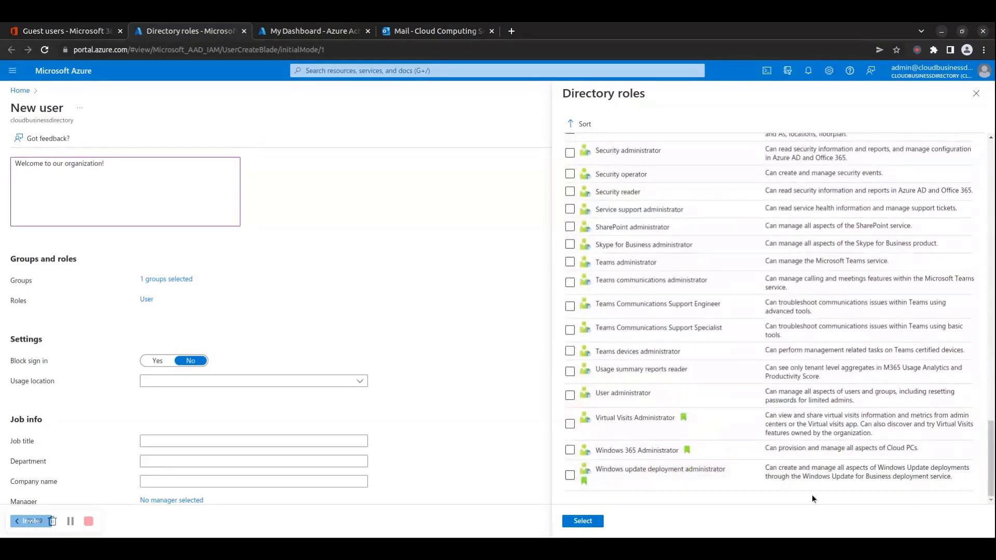
pyautogui.scroll(3)
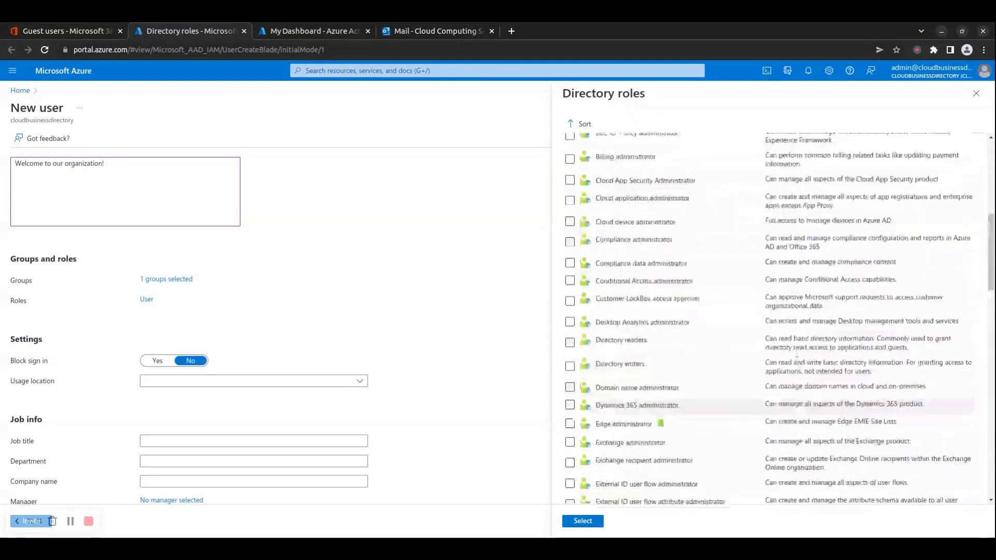
pyautogui.scroll(3)
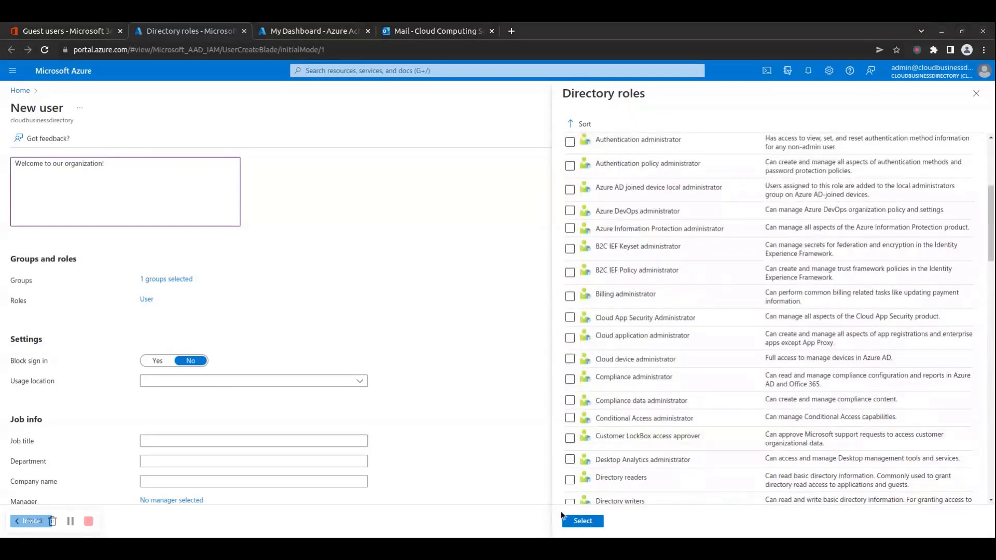
pyautogui.click(581, 521)
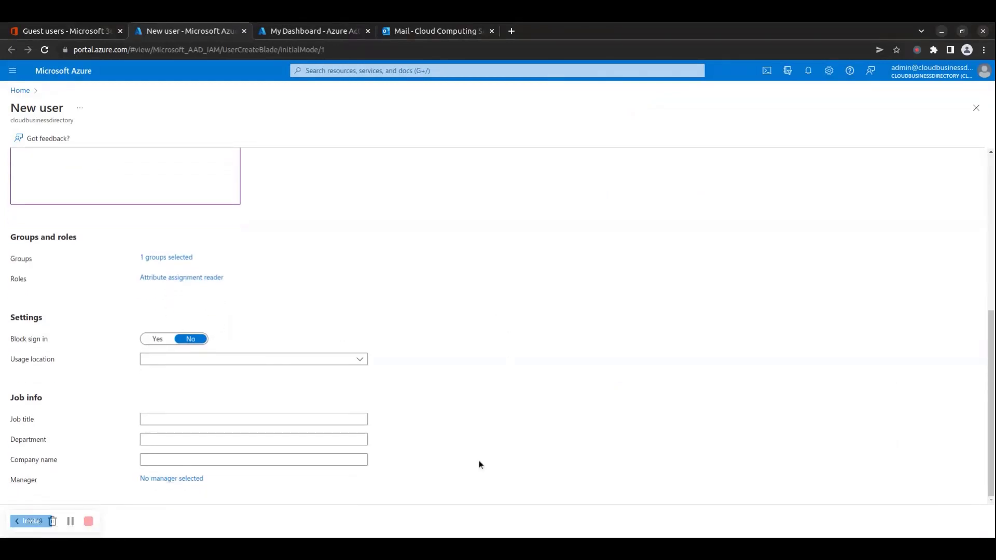
pyautogui.moveTo(223, 319)
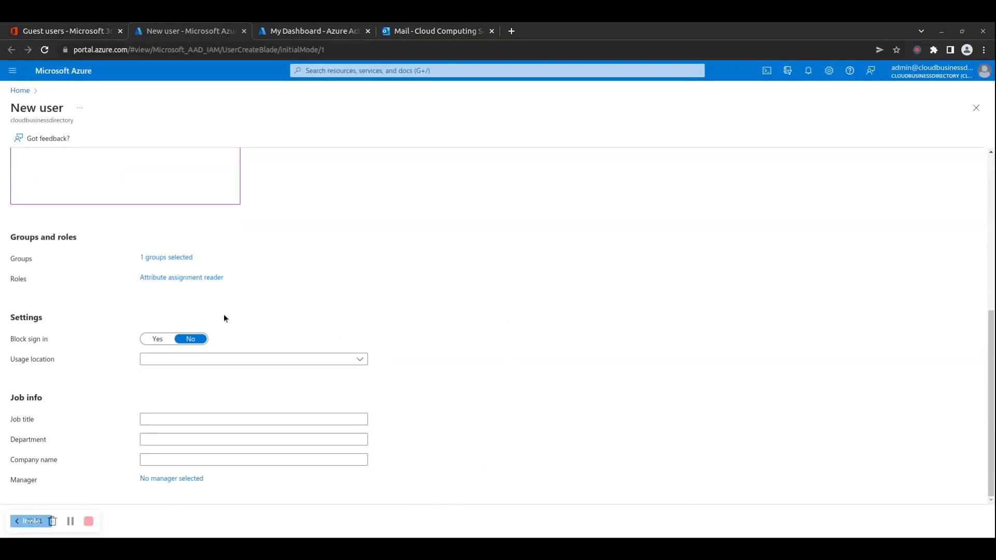
# - Keep Block sign in at No and filter 'gree' to choose Greece as usage location
pyautogui.click(157, 339)
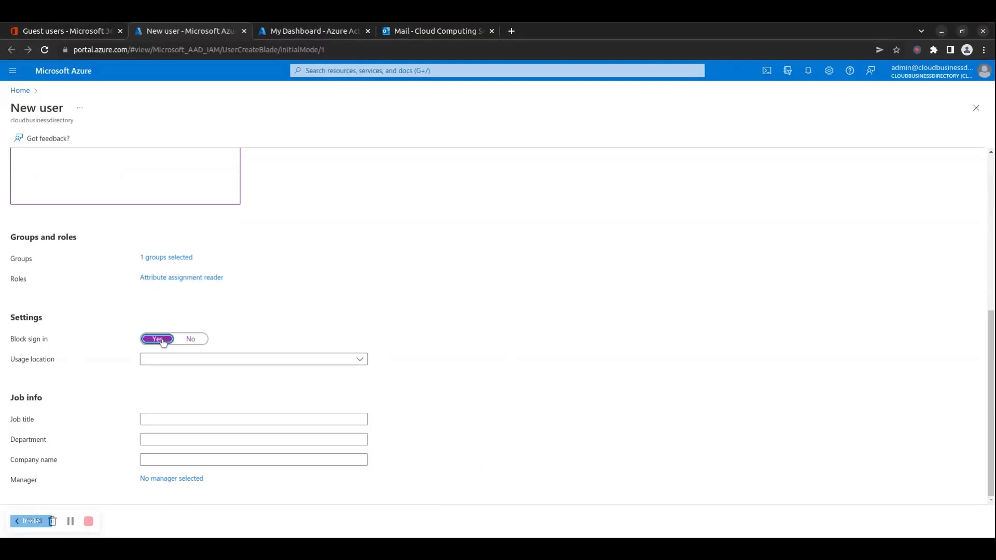
pyautogui.click(252, 359)
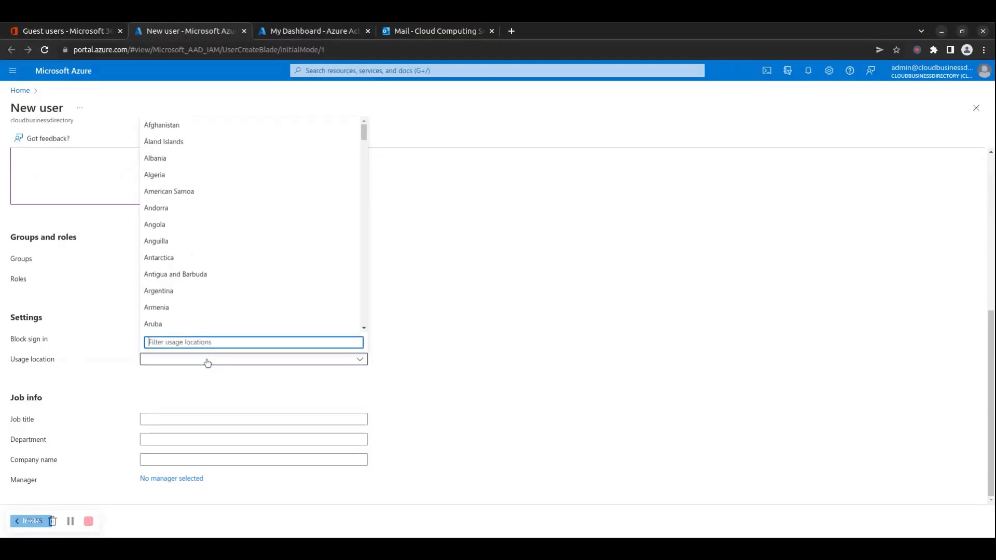
pyautogui.write('gree')
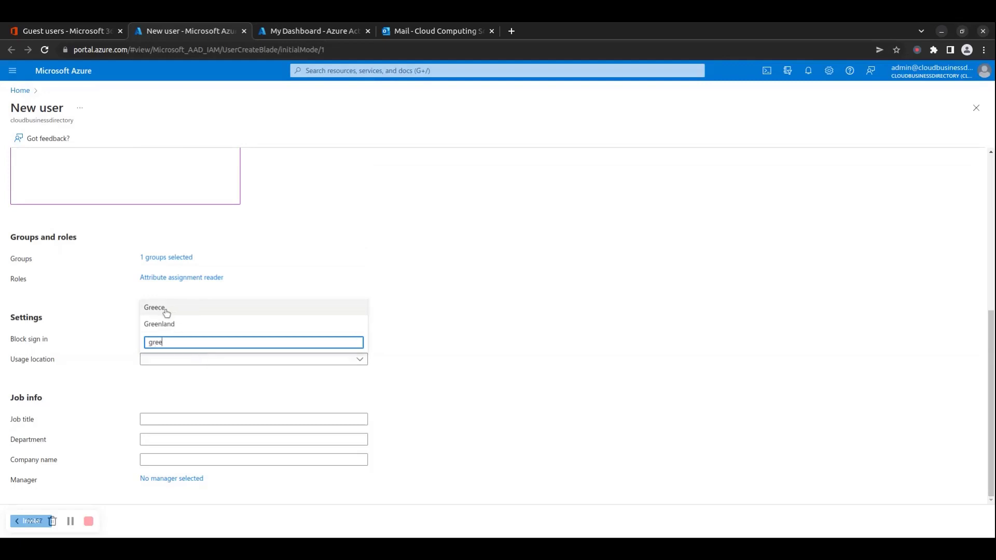
pyautogui.click(154, 307)
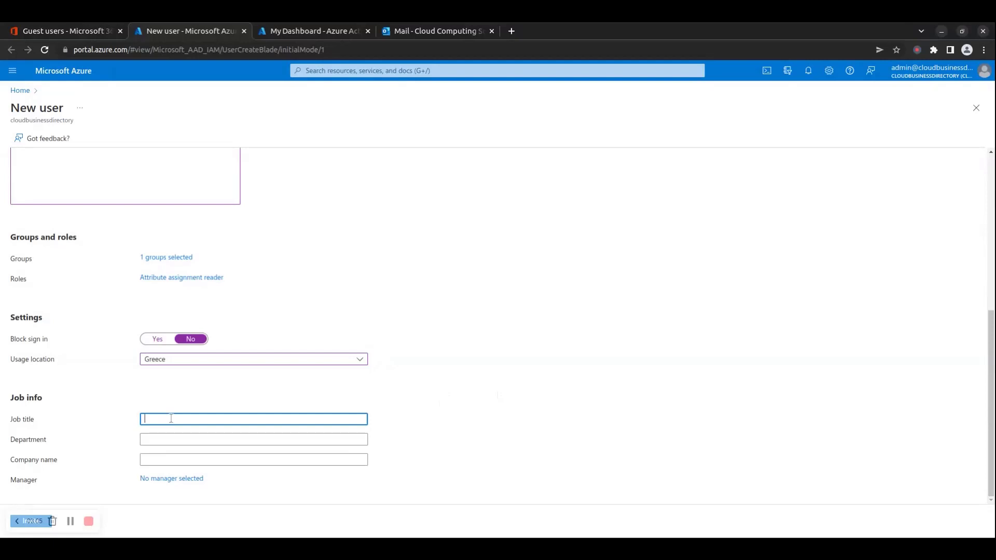
# - Enter job title IT Director, department IT department, company Contoso, and pick manager John Doe
pyautogui.write('IT Director')
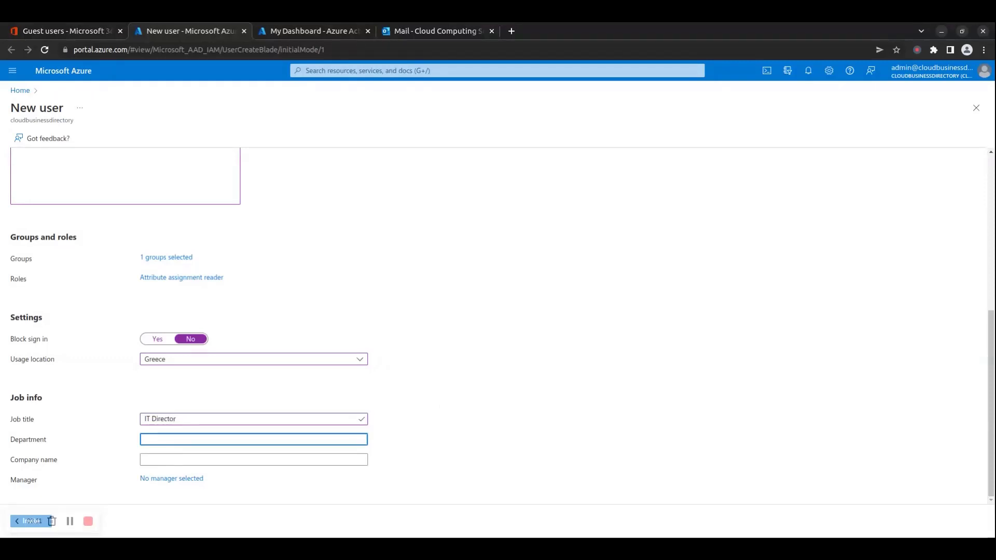
pyautogui.write('IT department')
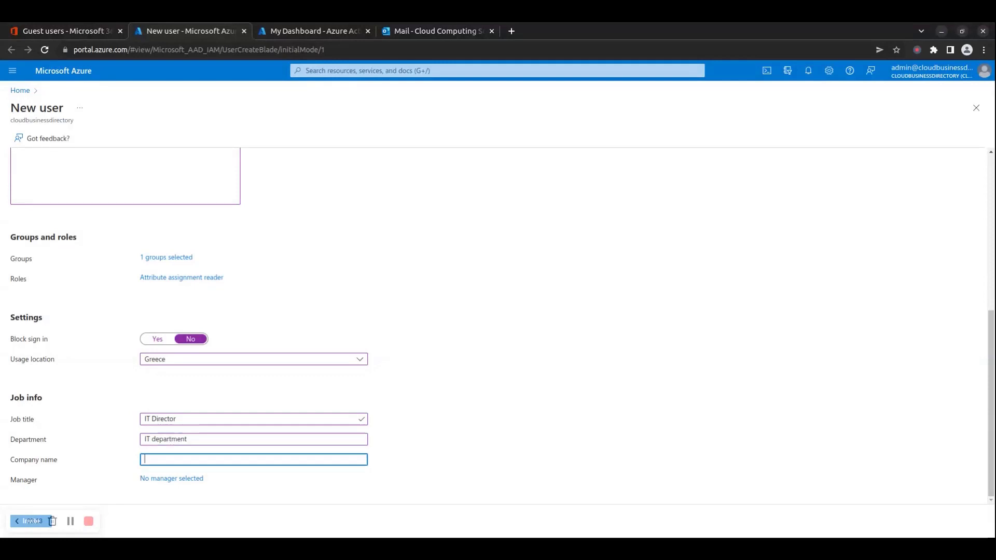
pyautogui.write('Conso')
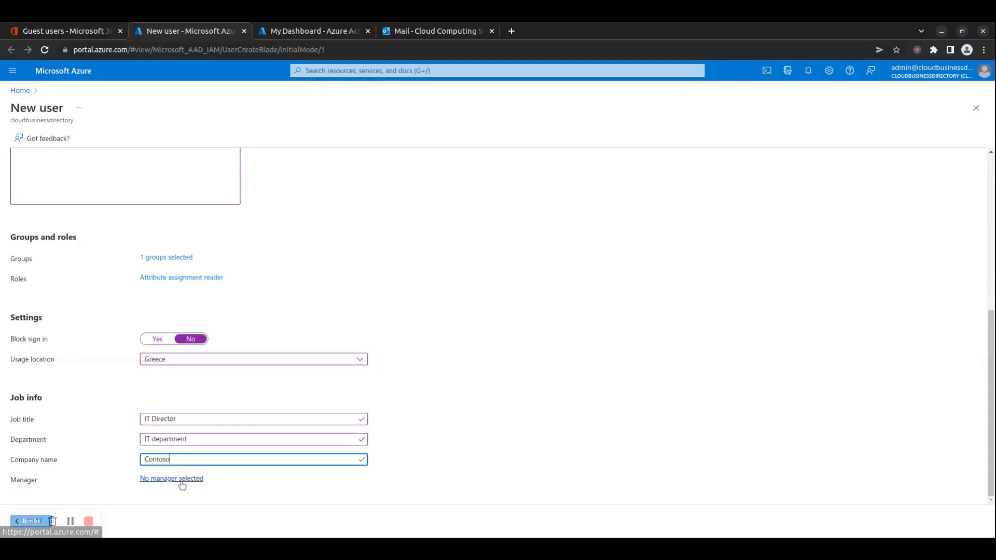
pyautogui.click(171, 479)
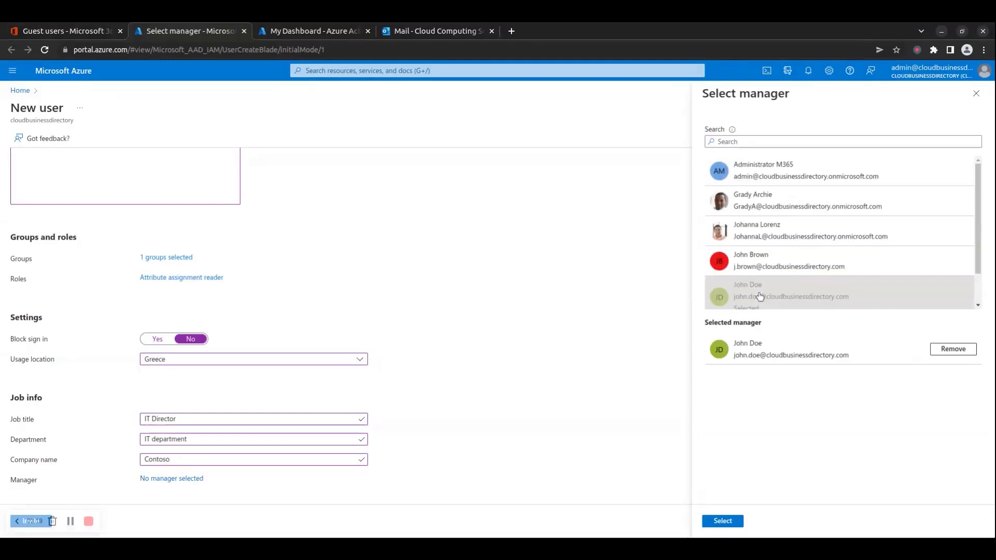
pyautogui.moveTo(722, 521)
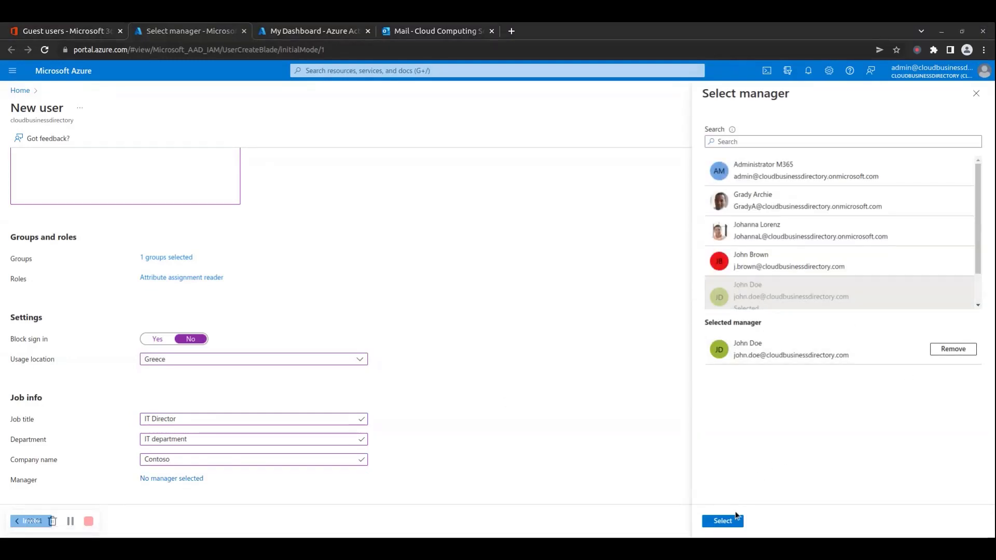
# - Apply John Doe as manager, send the guest invitation, and return to Azure home
pyautogui.click(722, 521)
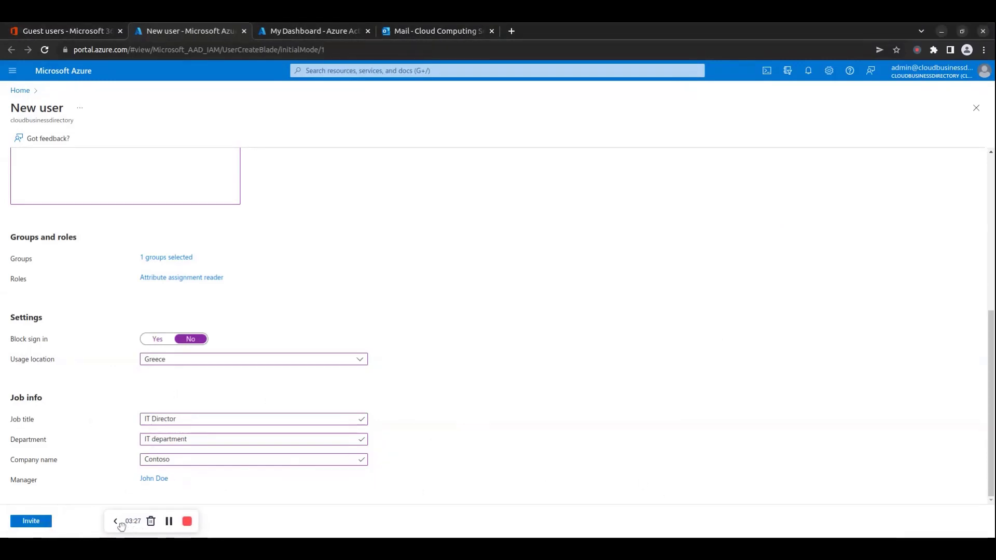
pyautogui.moveTo(56, 528)
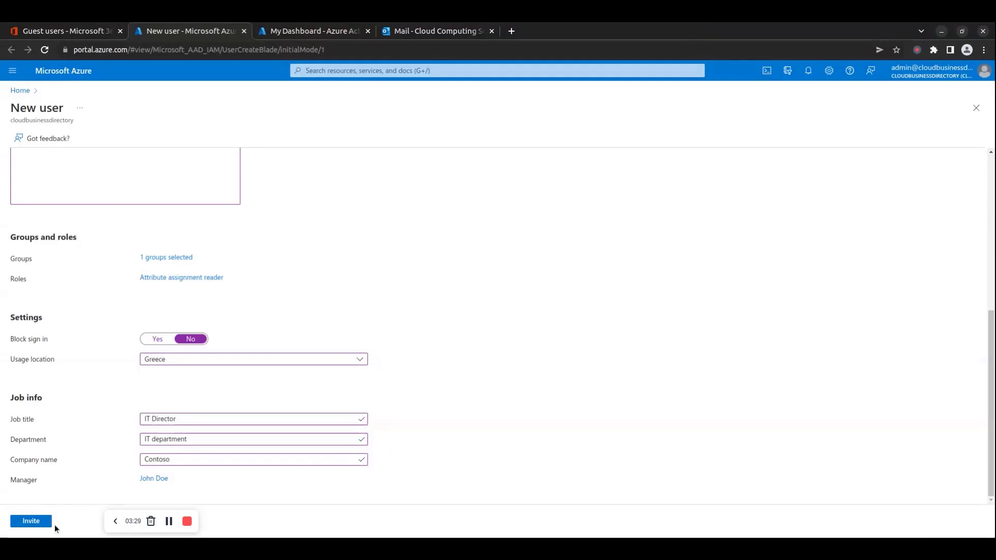
pyautogui.click(30, 521)
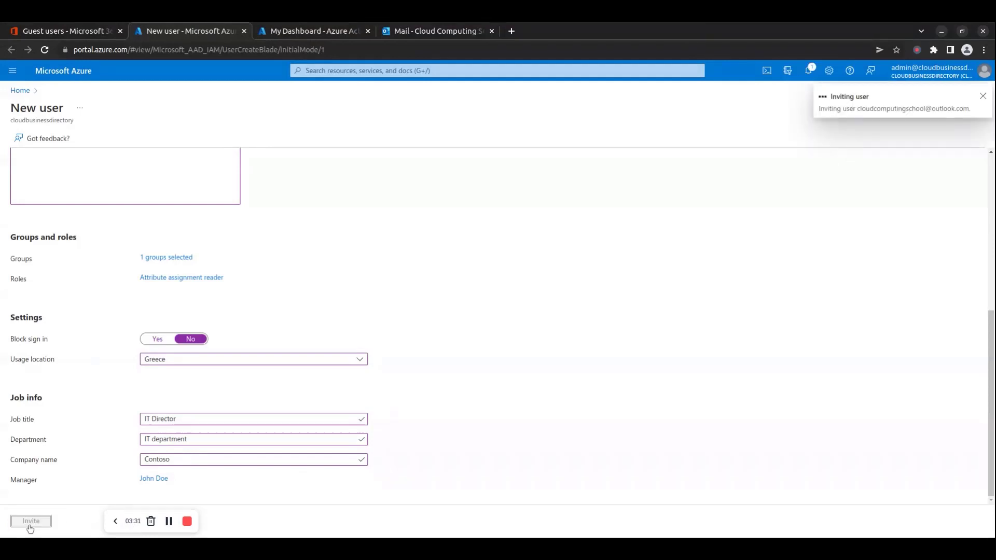
pyautogui.click(31, 521)
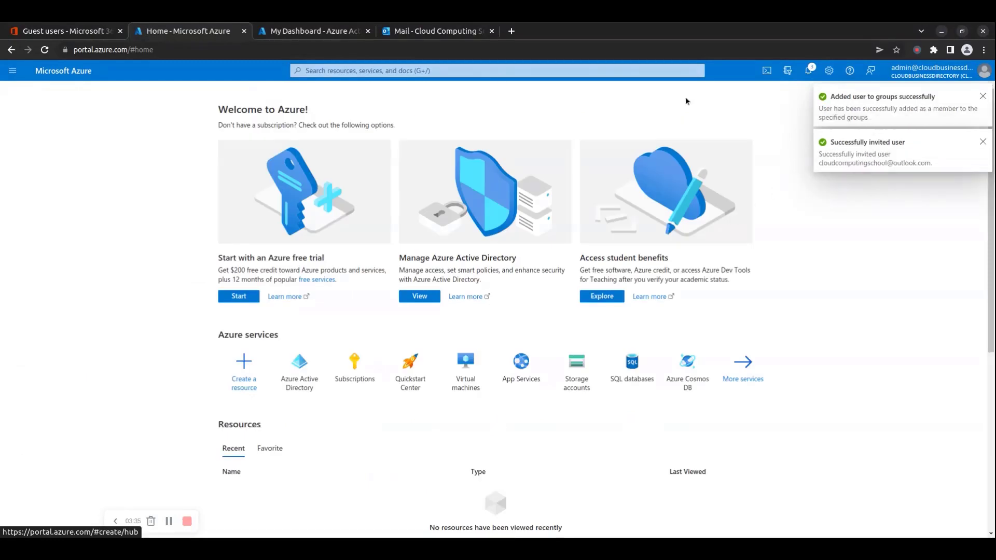
pyautogui.click(437, 31)
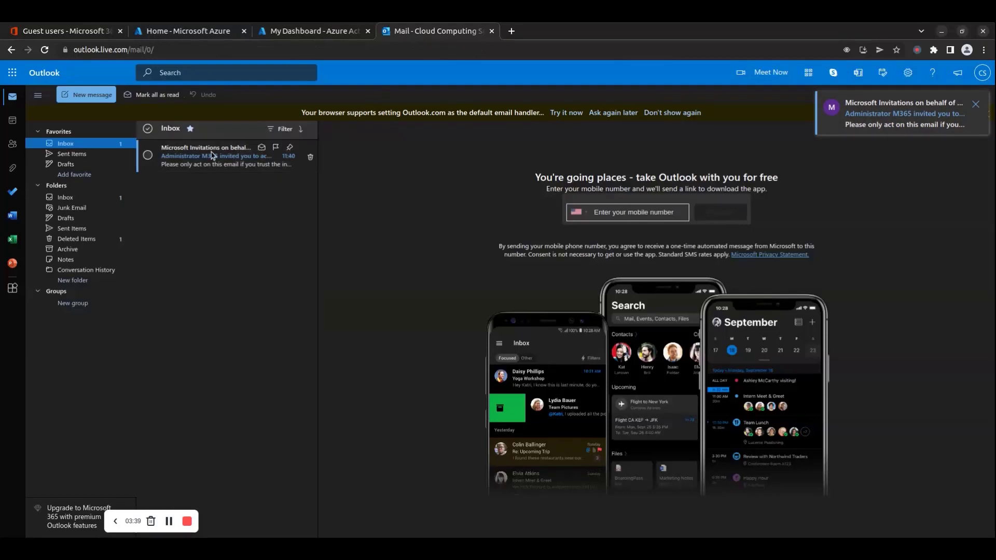
# - Accept the Microsoft Invitations email in Outlook.com and grant the requested permissions
pyautogui.click(222, 156)
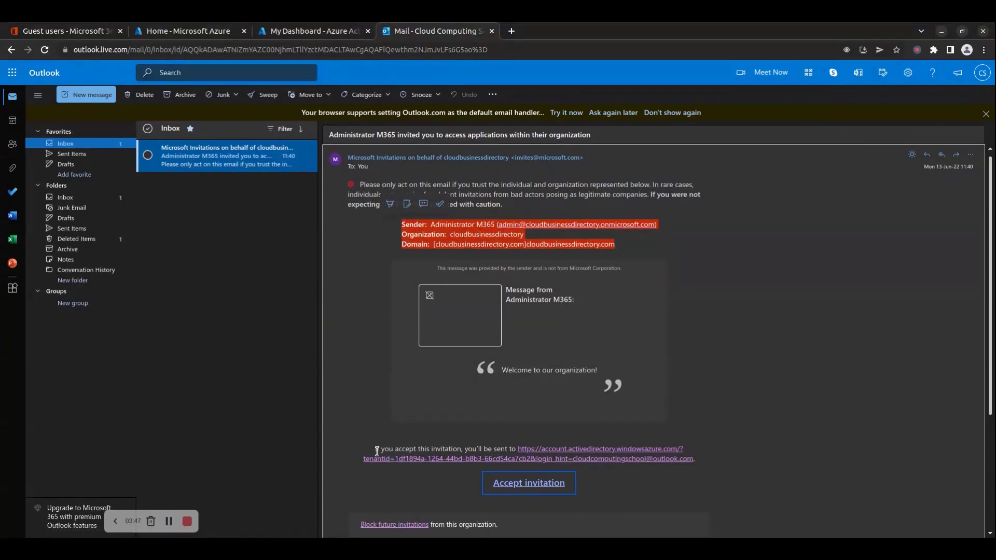
pyautogui.moveTo(528, 483)
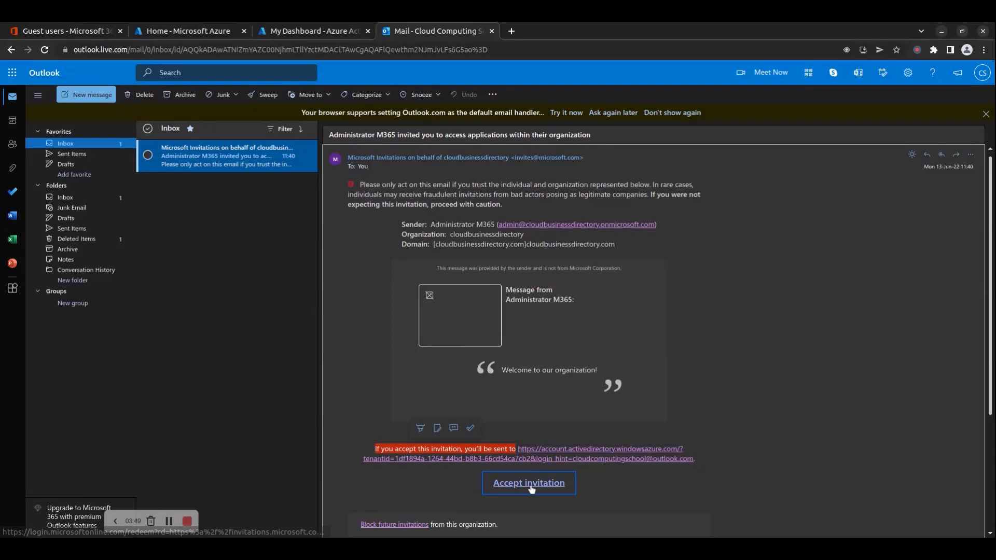
pyautogui.click(528, 483)
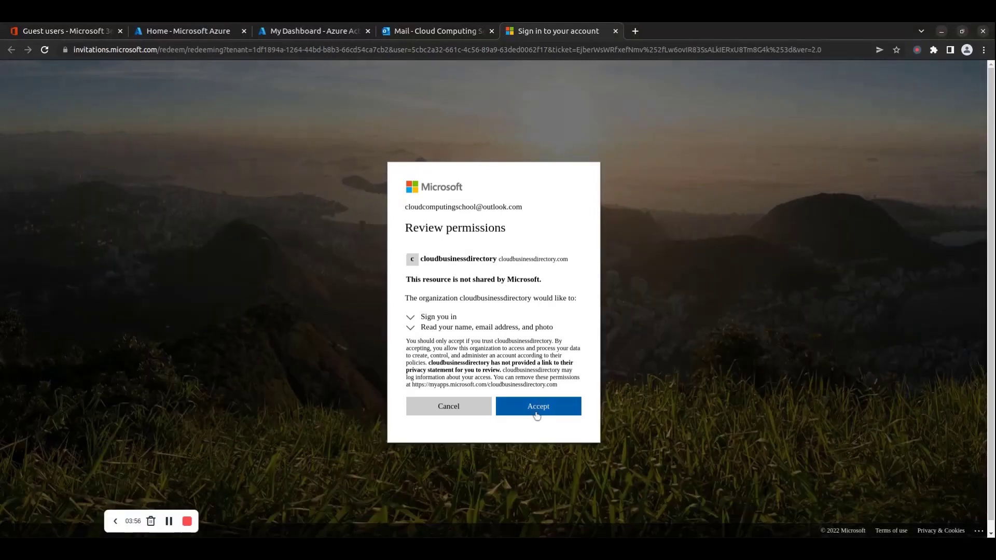
pyautogui.click(537, 405)
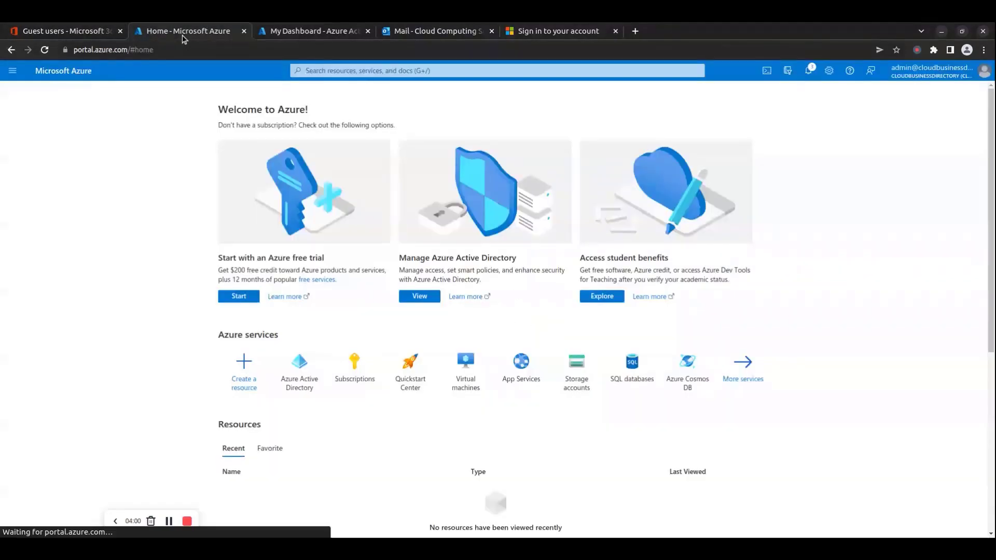
# - Sign back in with the Administrator M365 account to reach the New user form
pyautogui.click(311, 31)
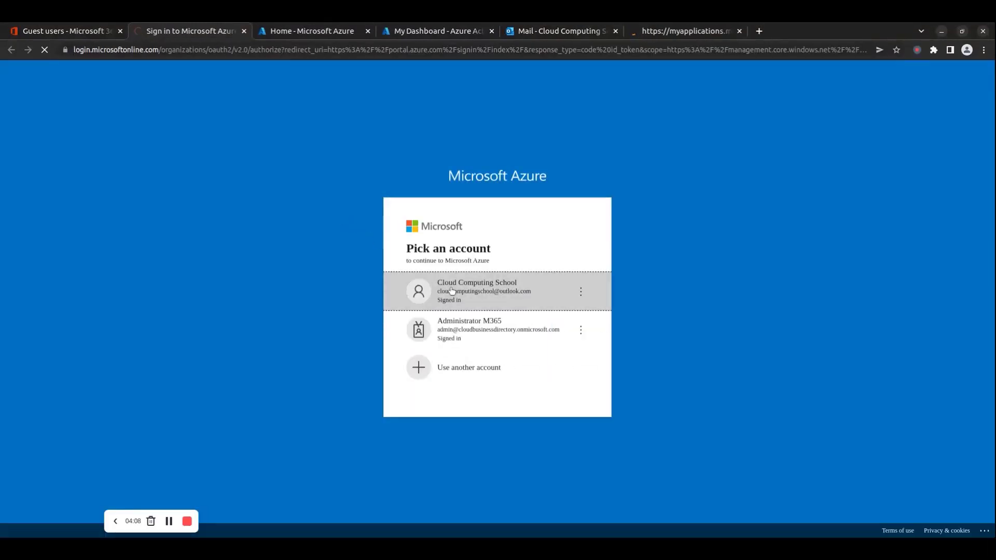
pyautogui.click(485, 291)
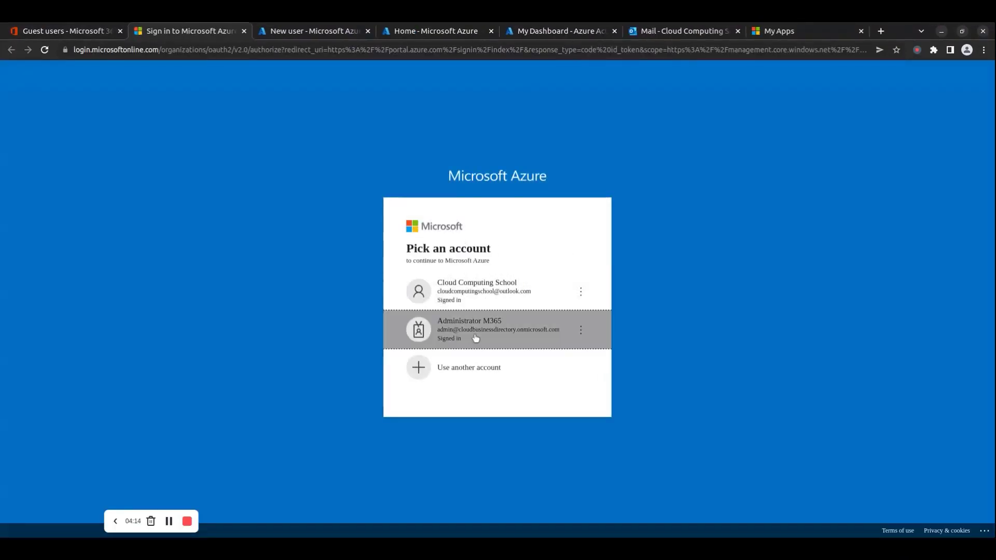
pyautogui.click(498, 329)
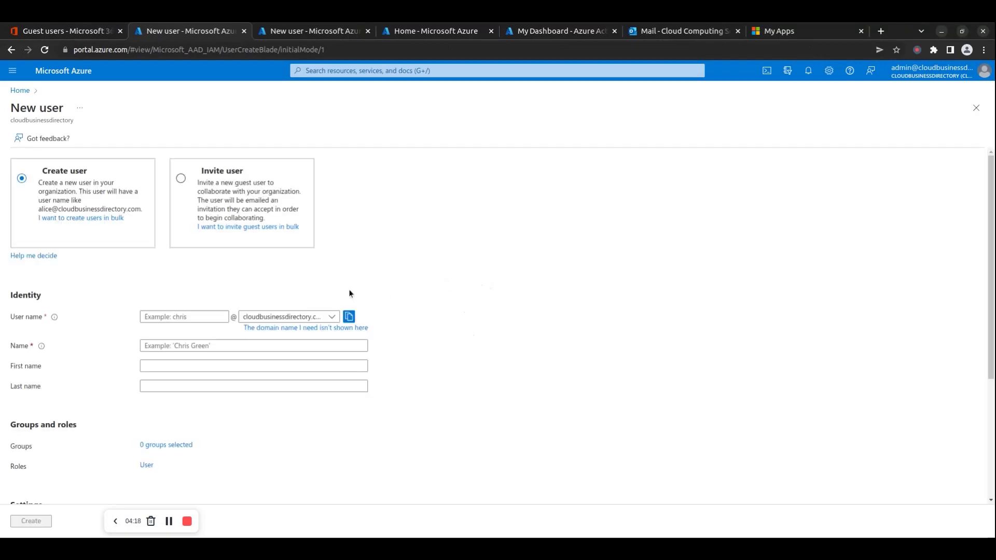
# - Download the template, submit UserInviteTemplate.csv, and confirm the operation shows not started
pyautogui.click(246, 227)
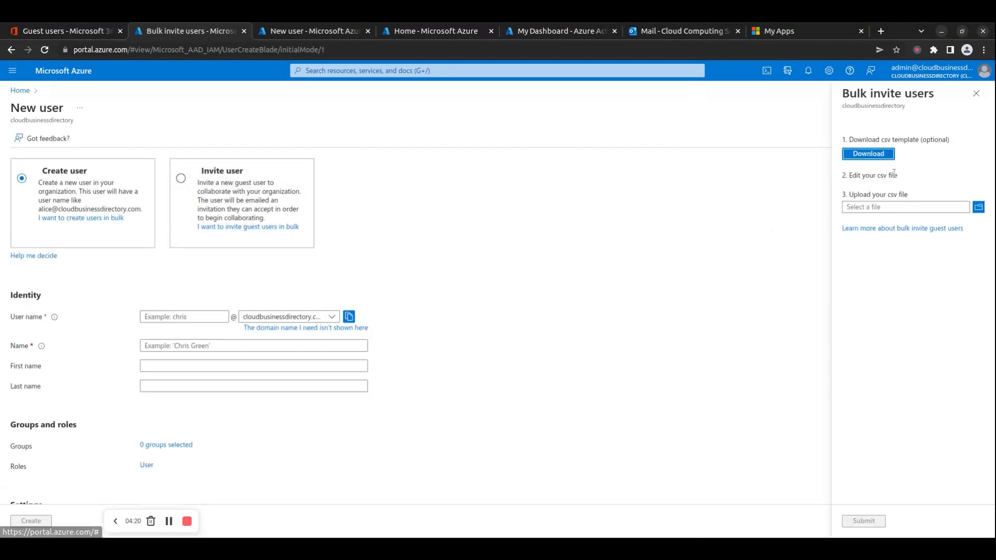
pyautogui.click(868, 153)
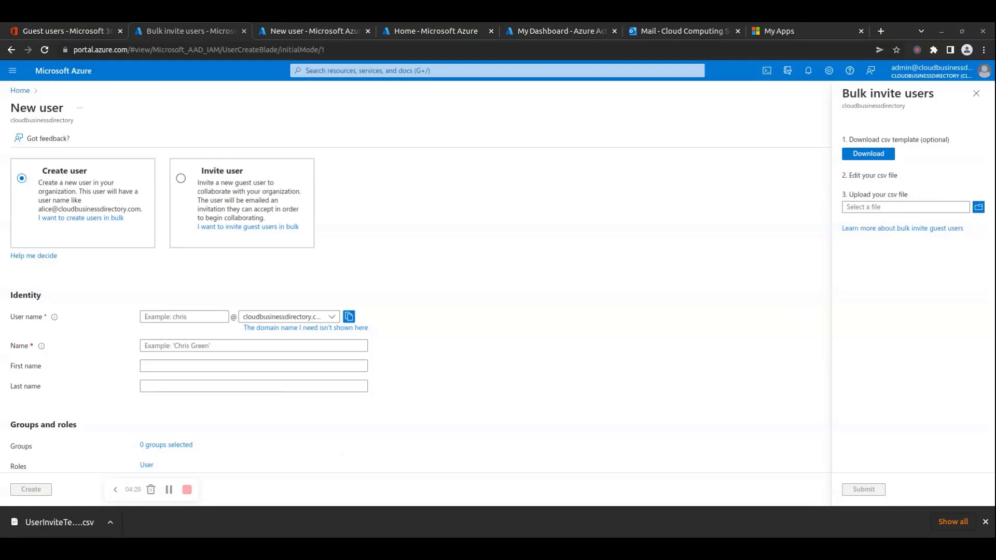
pyautogui.click(976, 206)
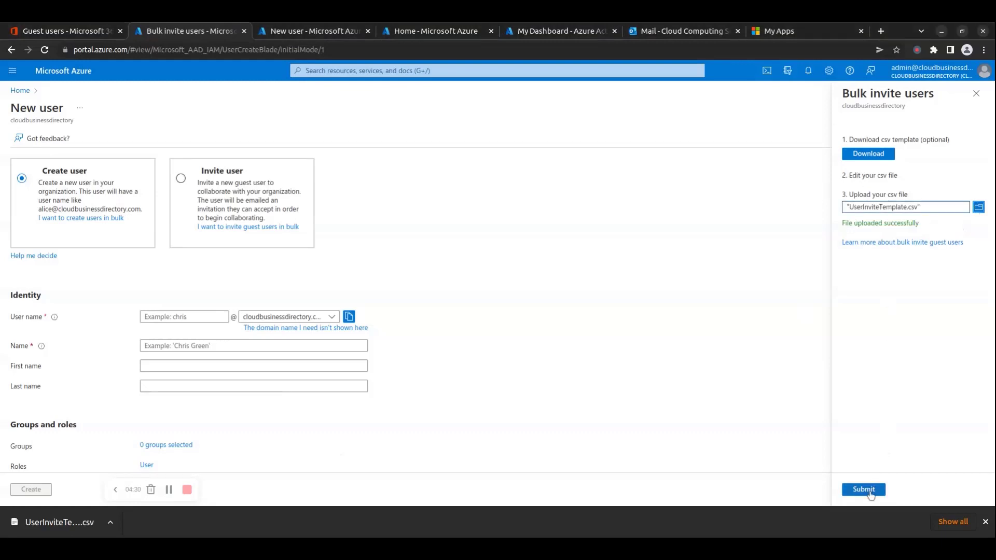
pyautogui.click(863, 489)
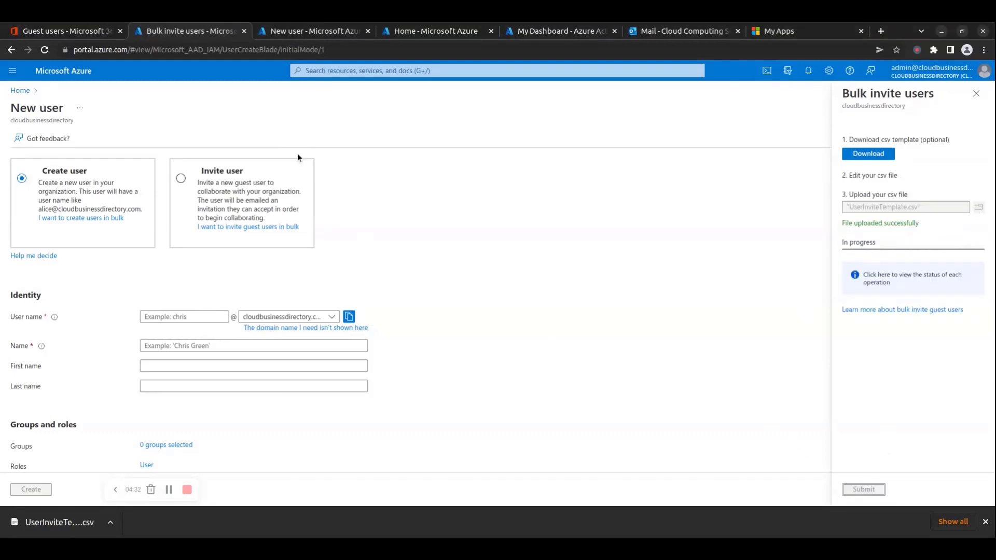
pyautogui.moveTo(915, 285)
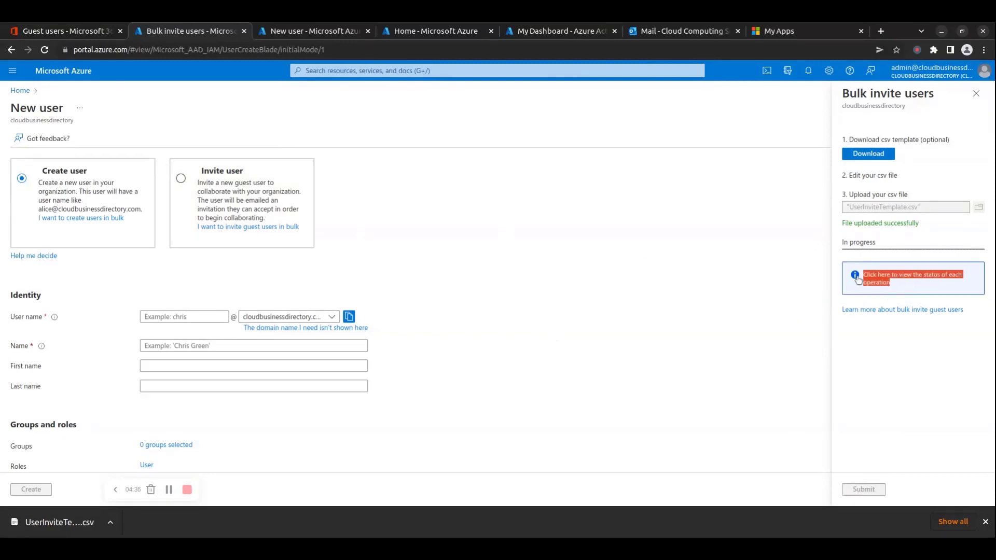
pyautogui.click(911, 279)
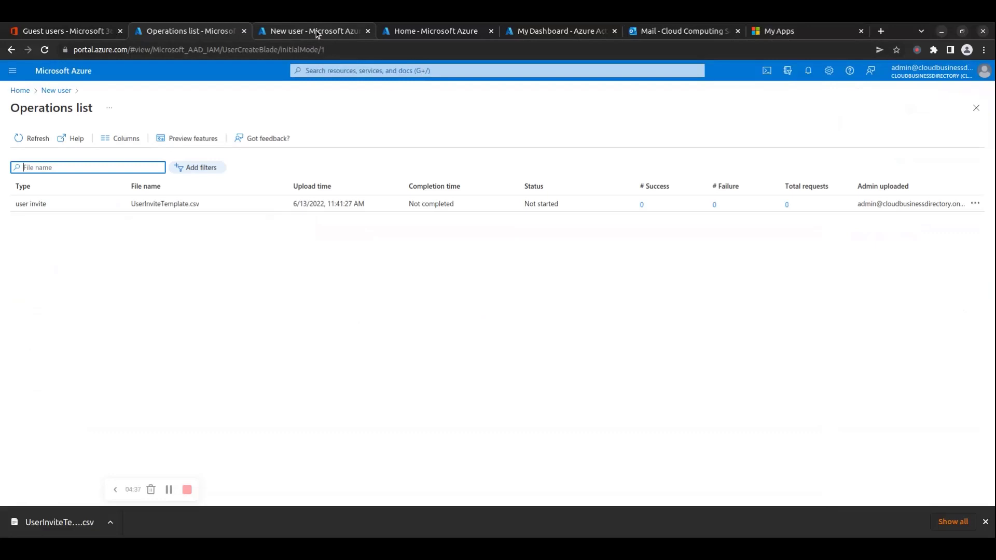
pyautogui.click(311, 30)
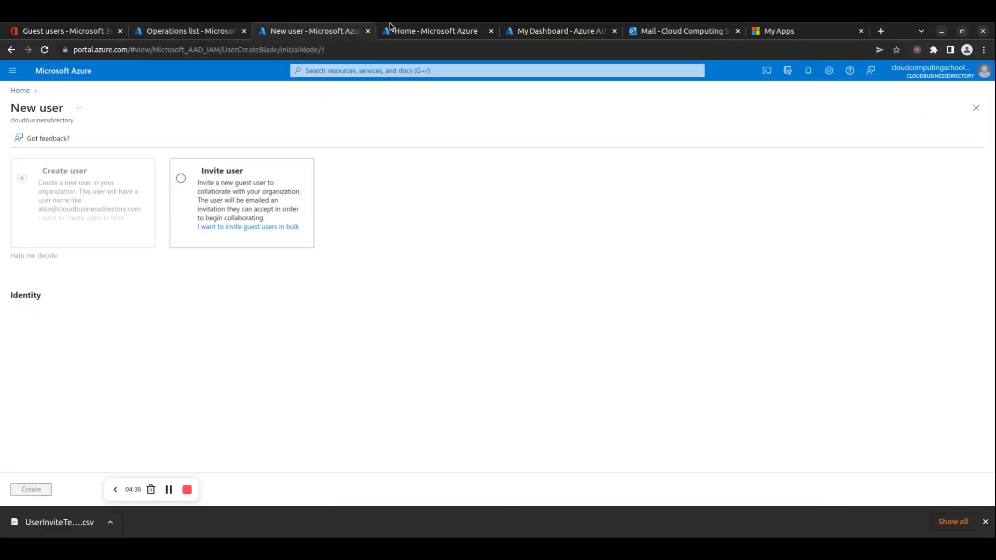
# - Open the accepted guest cloudcomputingschool's profile from the Azure AD Users list
pyautogui.click(560, 30)
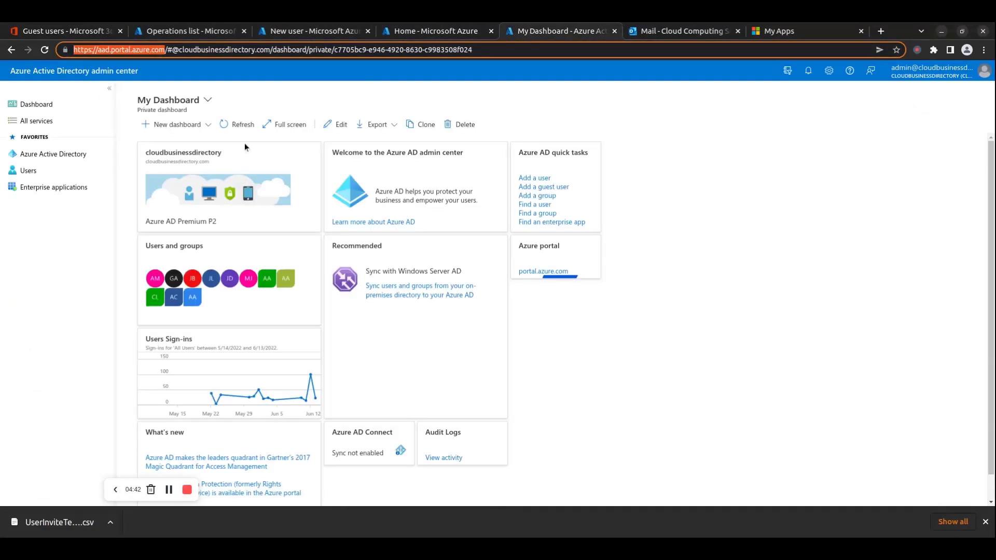
pyautogui.click(28, 170)
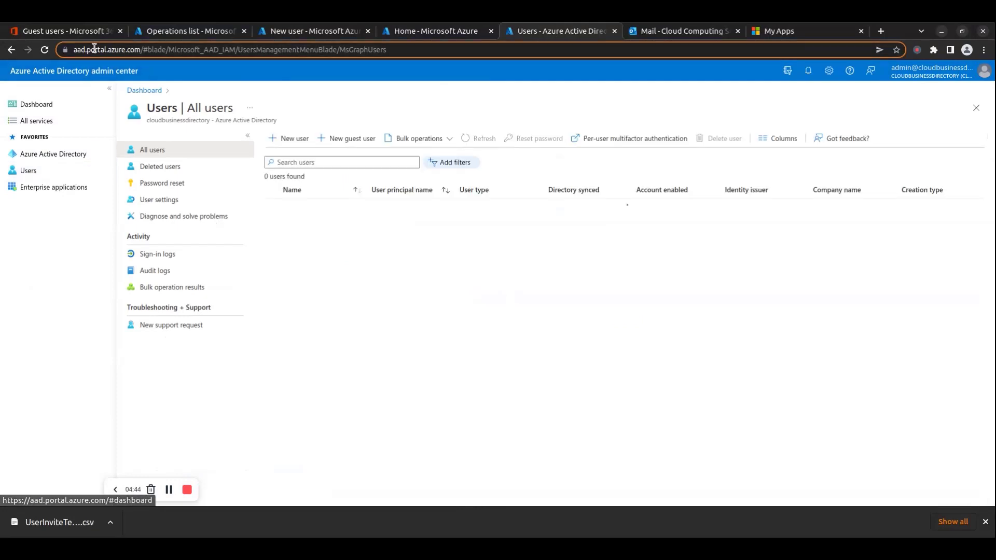
pyautogui.click(477, 138)
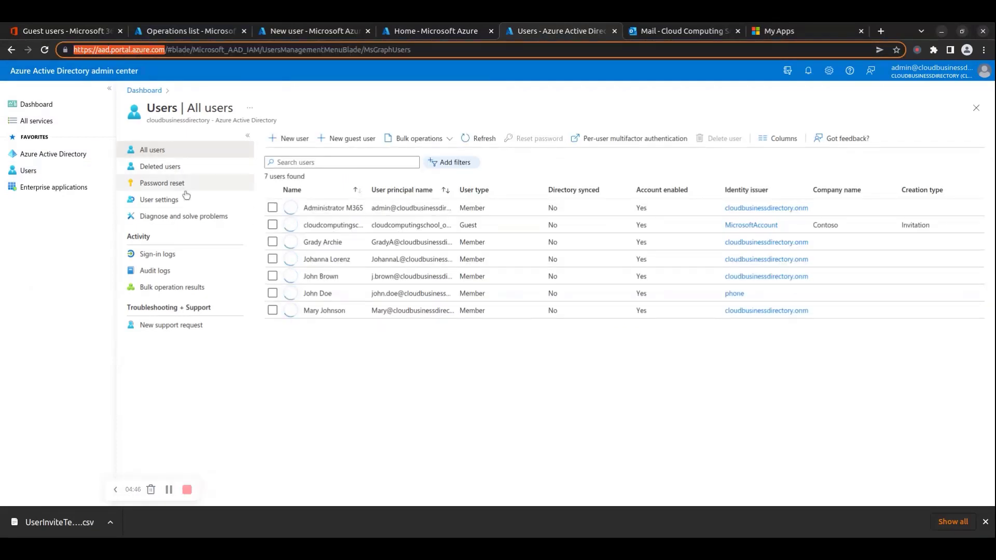
pyautogui.moveTo(377, 356)
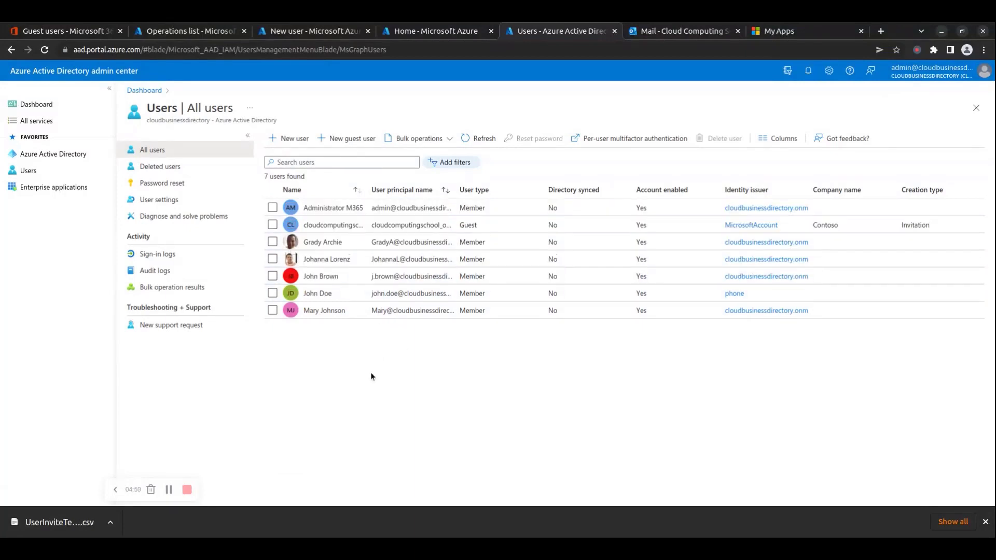
pyautogui.moveTo(331, 373)
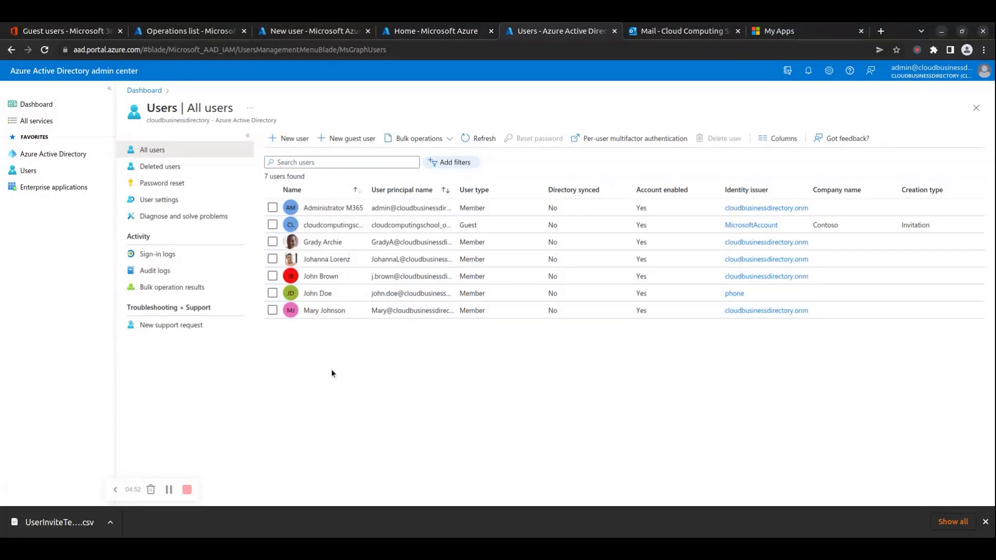
pyautogui.moveTo(207, 88)
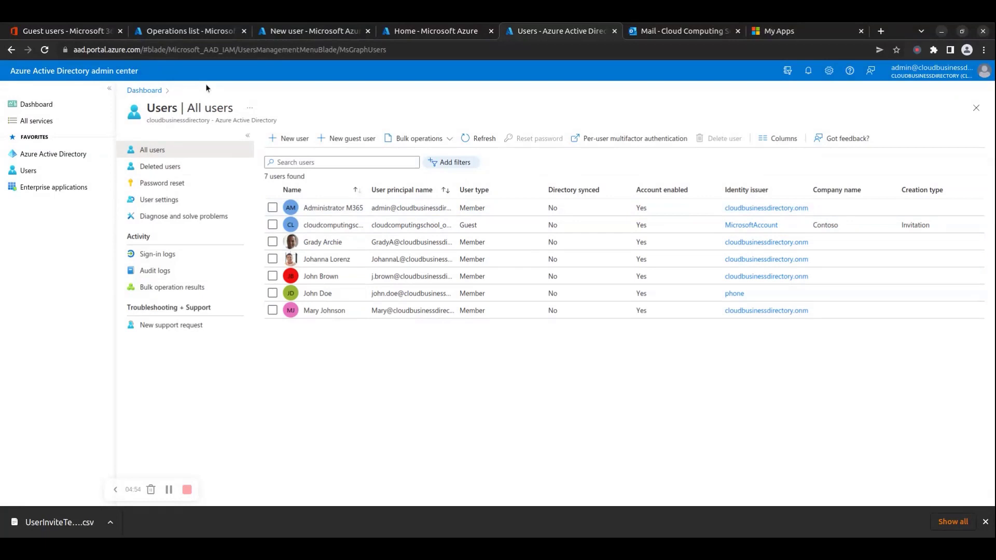
pyautogui.click(272, 225)
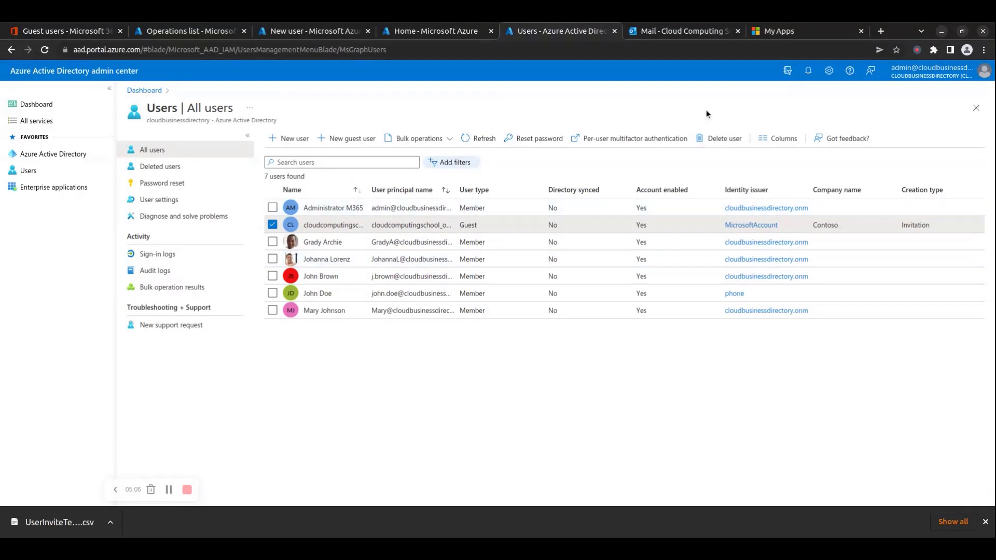
pyautogui.moveTo(299, 228)
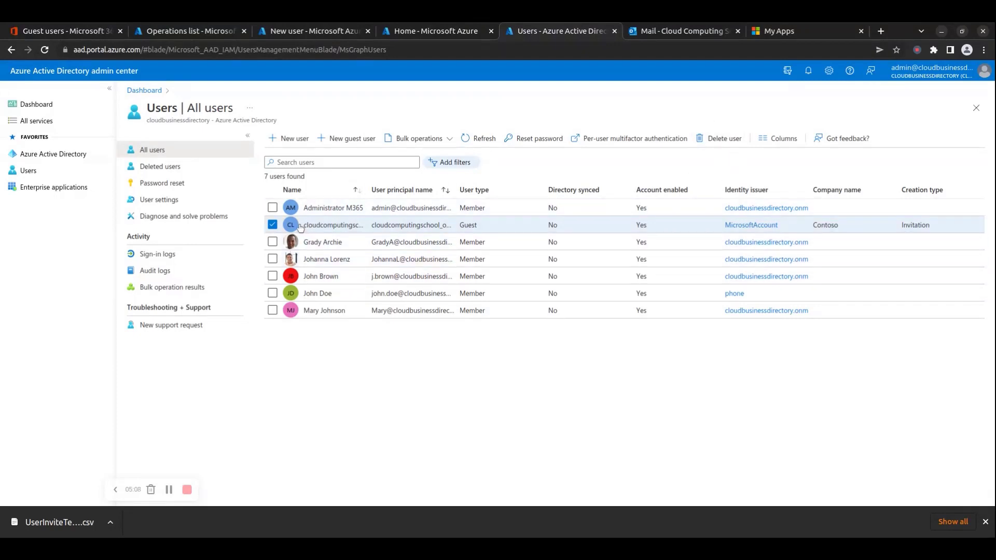
pyautogui.click(272, 225)
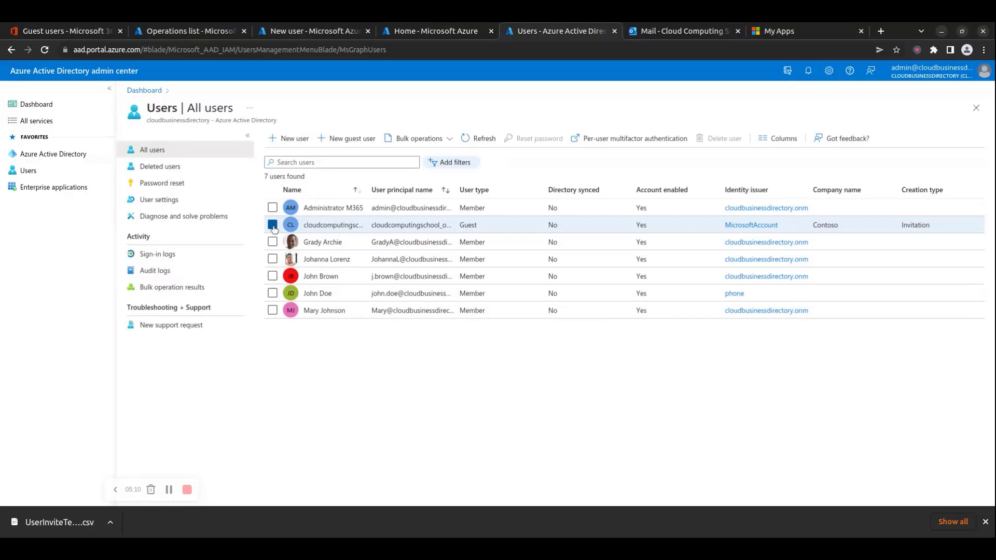
pyautogui.click(334, 224)
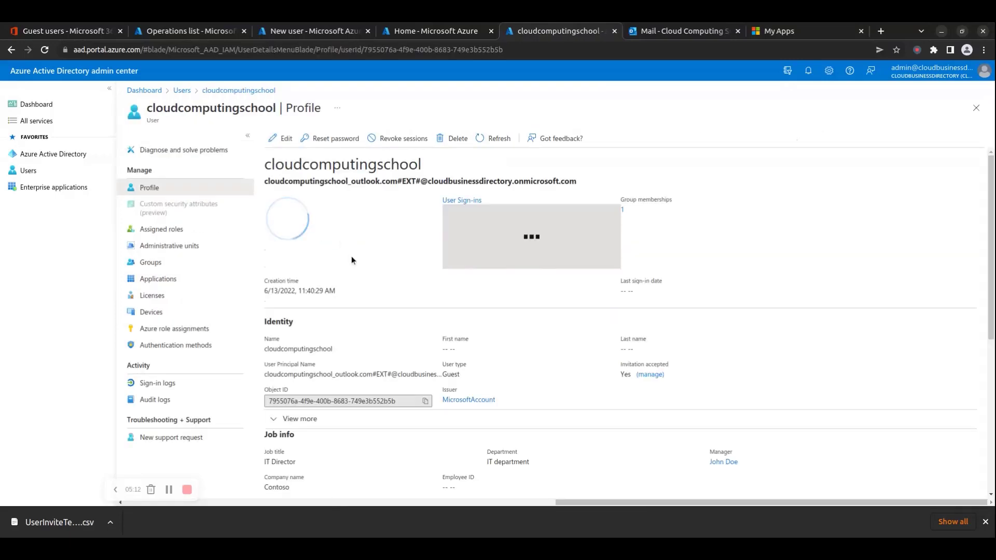